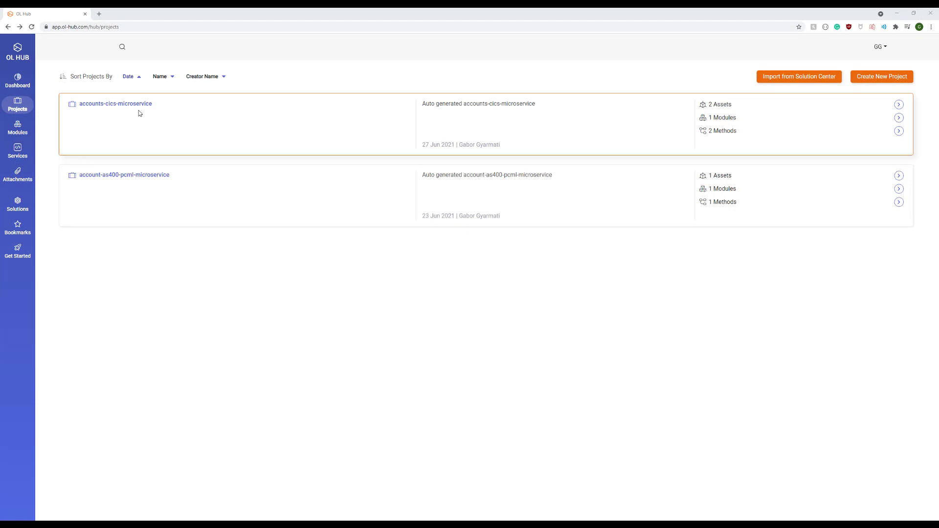
# - Show the accounts-cics-microservice project overview from the Projects page
pyautogui.click(116, 104)
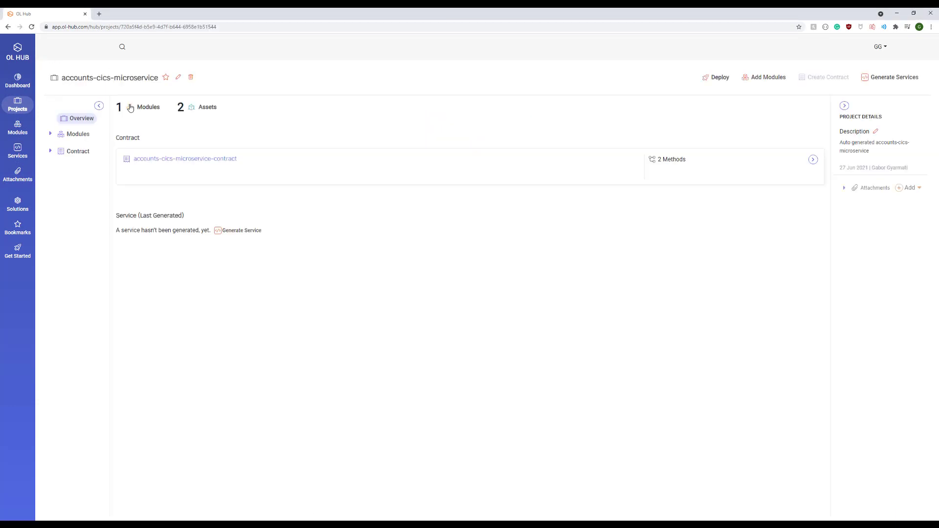
pyautogui.moveTo(676, 266)
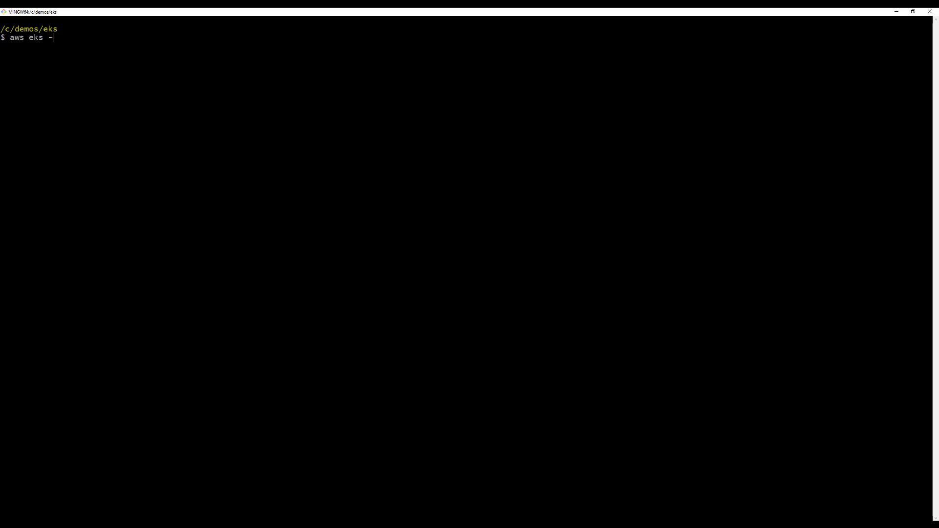
# - Run aws eks update-kubeconfig for aws-demo-MAIN-EKS in us-east-1 into ~/.kube/config
pyautogui.write('-region us-')
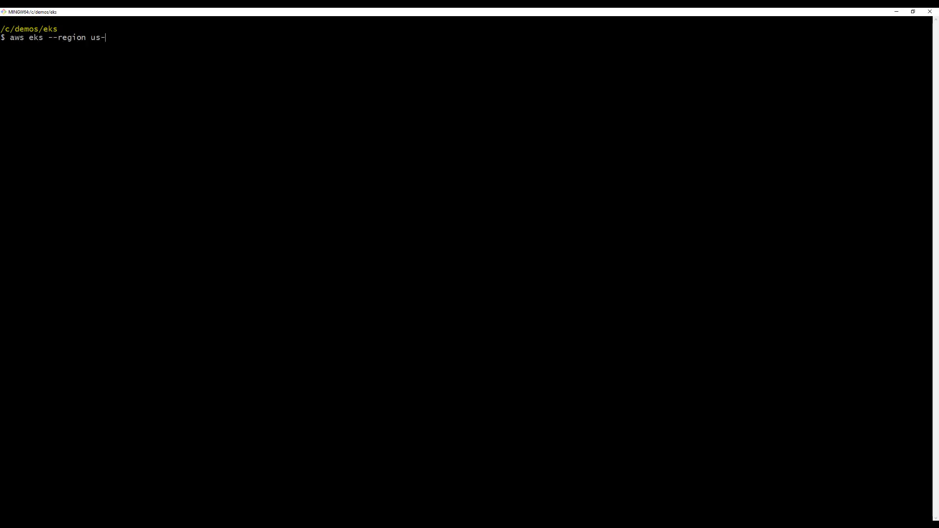
pyautogui.write('east-1 u')
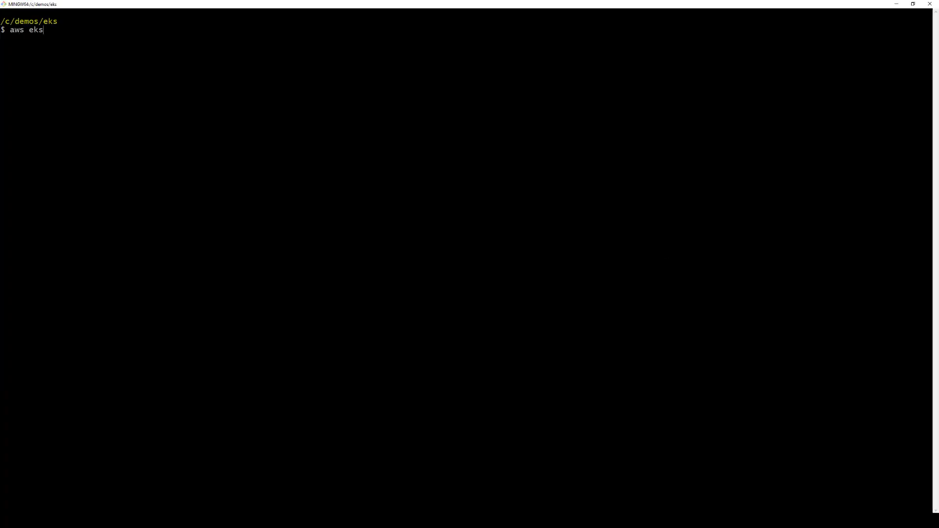
pyautogui.write('--region us-east-1')
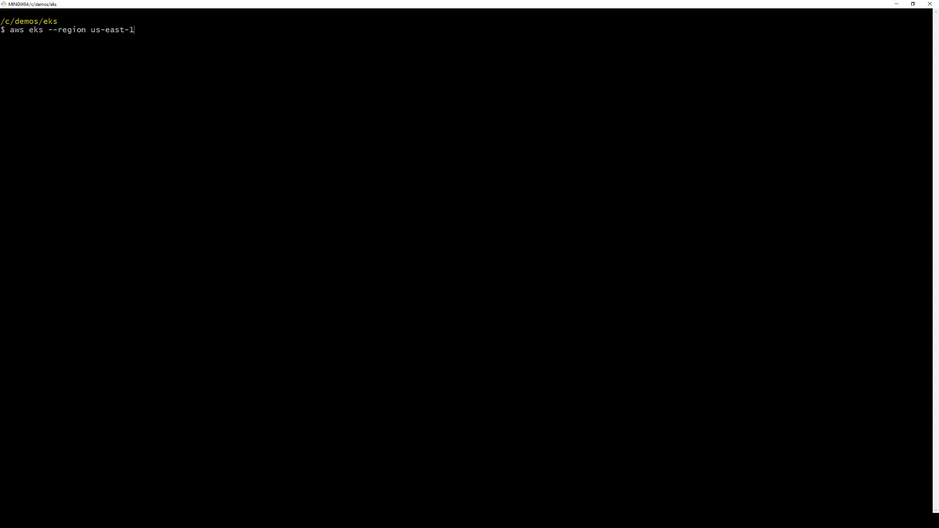
pyautogui.write('update-kubeconfig')
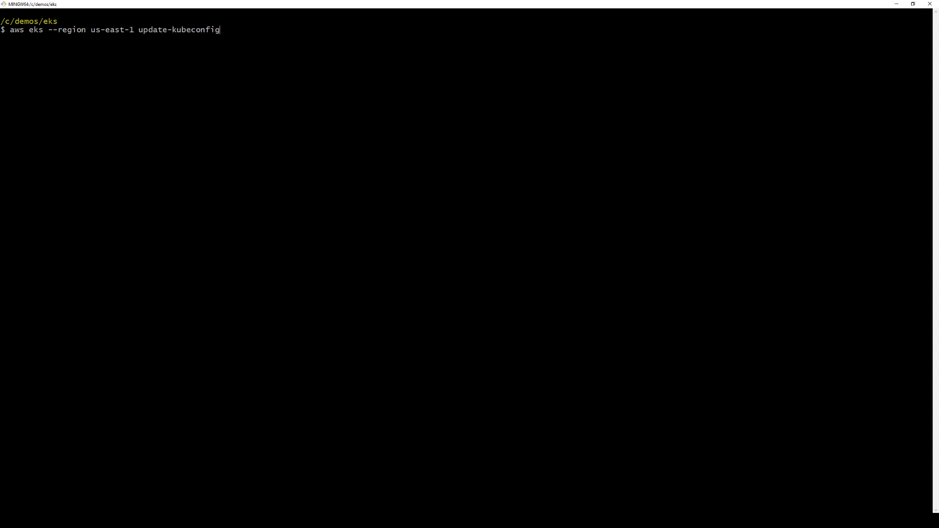
pyautogui.write('--name aws-d')
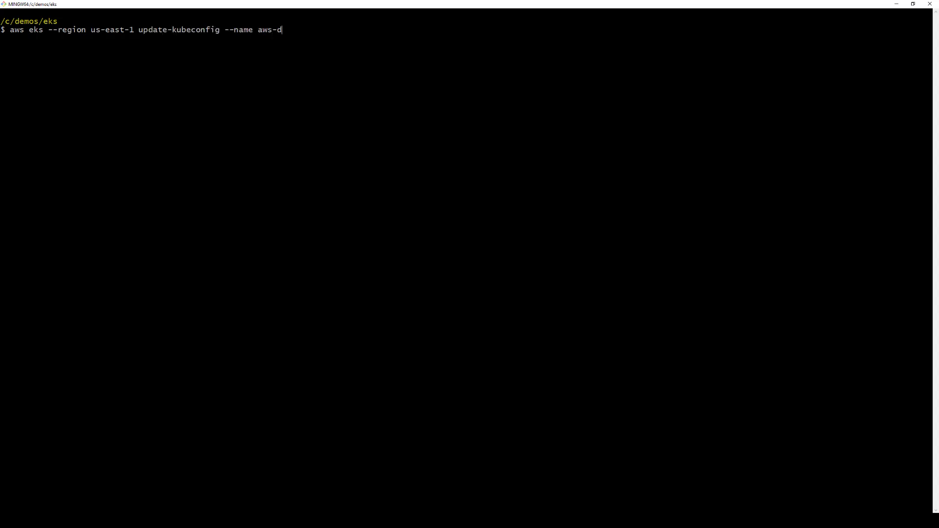
pyautogui.write('emo-MAIN-EKS --k')
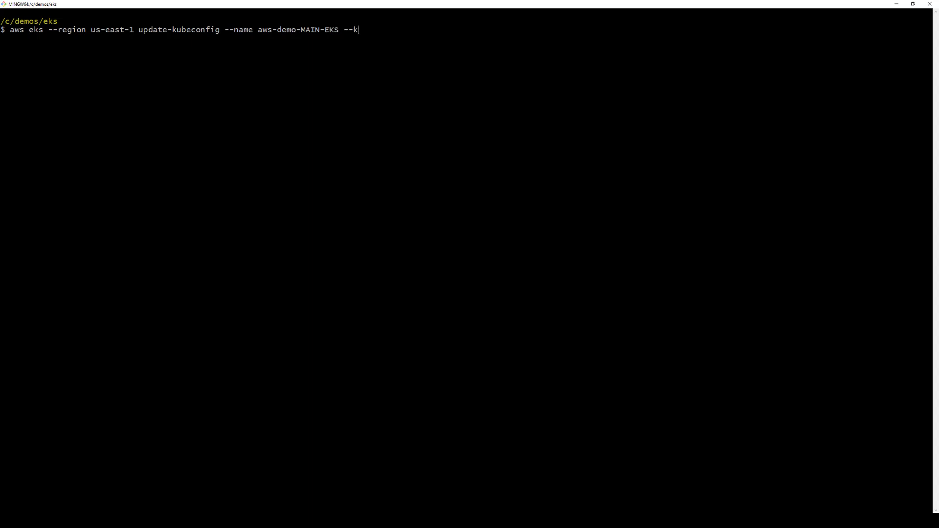
pyautogui.write('ubeconfig ~')
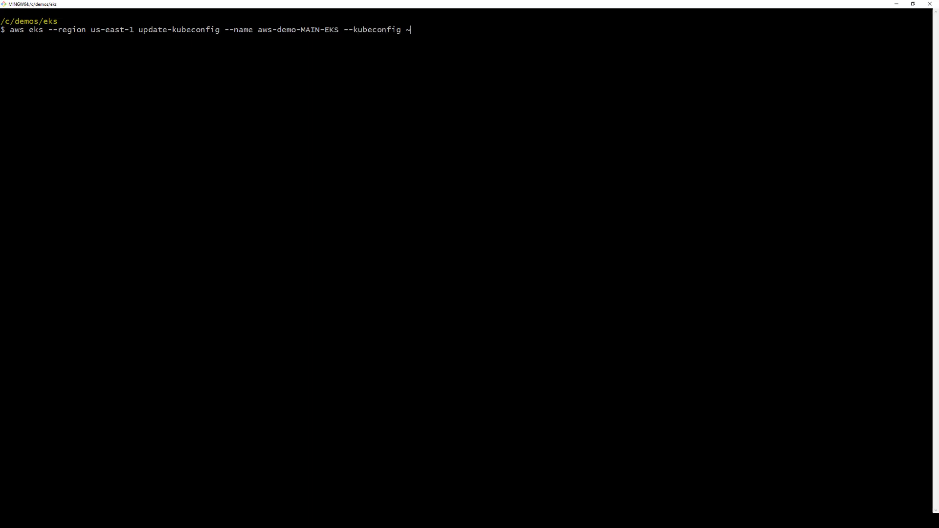
pyautogui.write('/.kube/co')
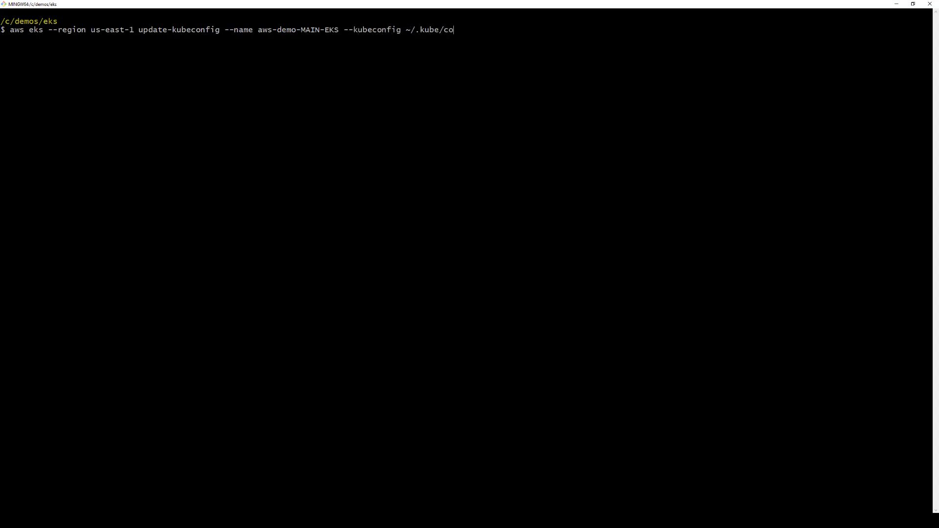
pyautogui.press('Return')
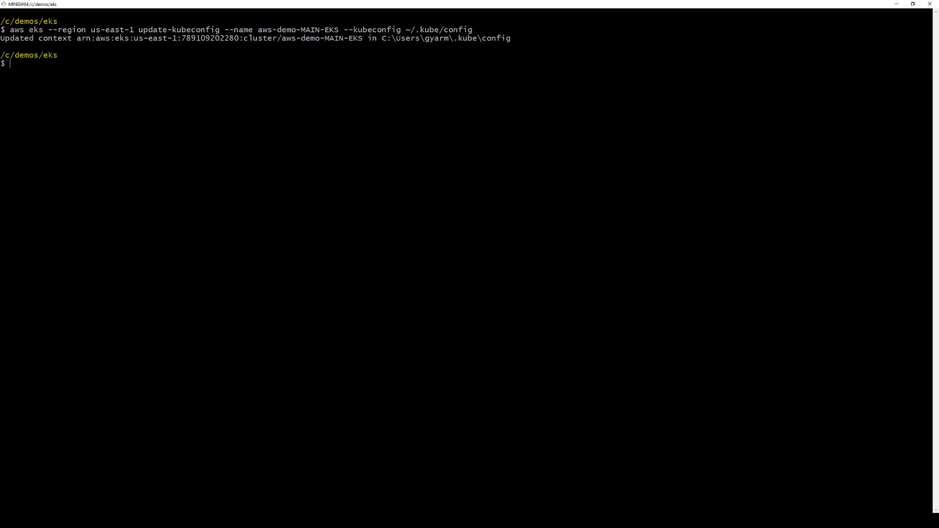
# - Run ol generate for accounts-cics-microservice with the spring-java-rest generator
pyautogui.write('ol gene')
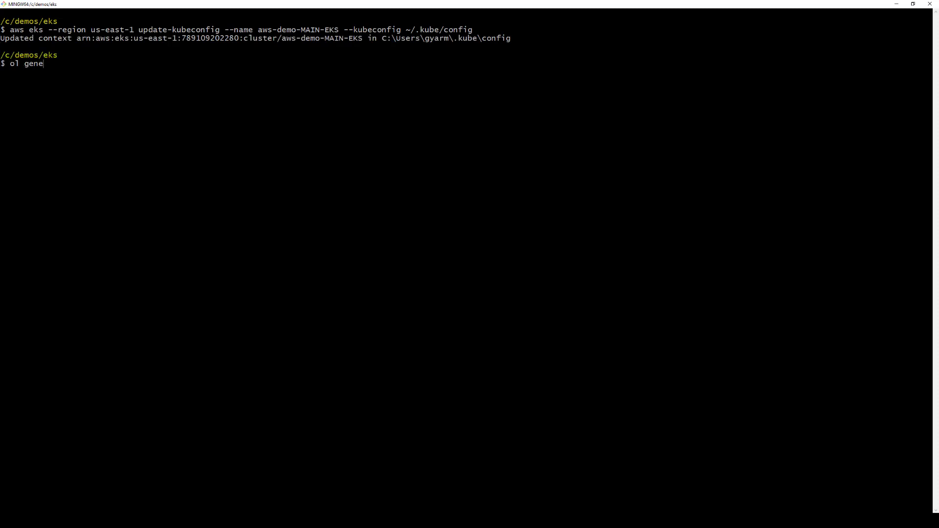
pyautogui.write('rate --project')
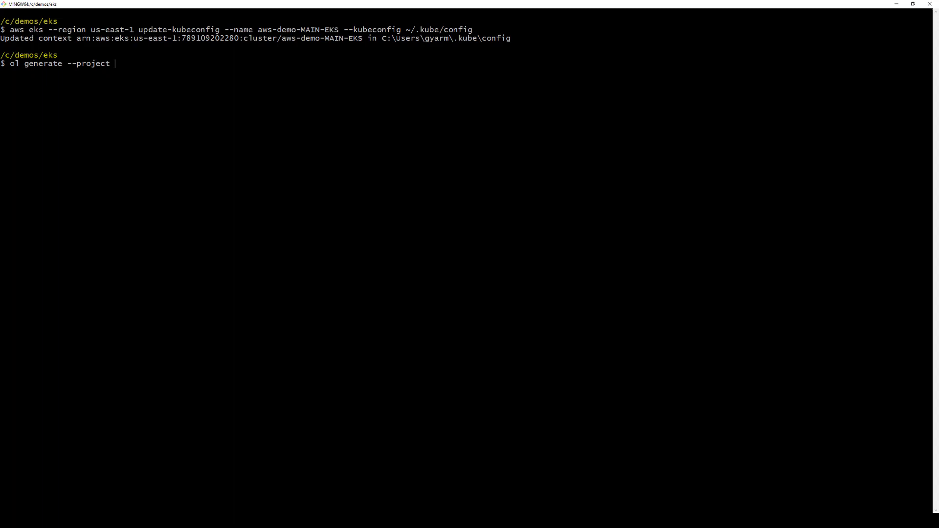
pyautogui.write('accounts-cics')
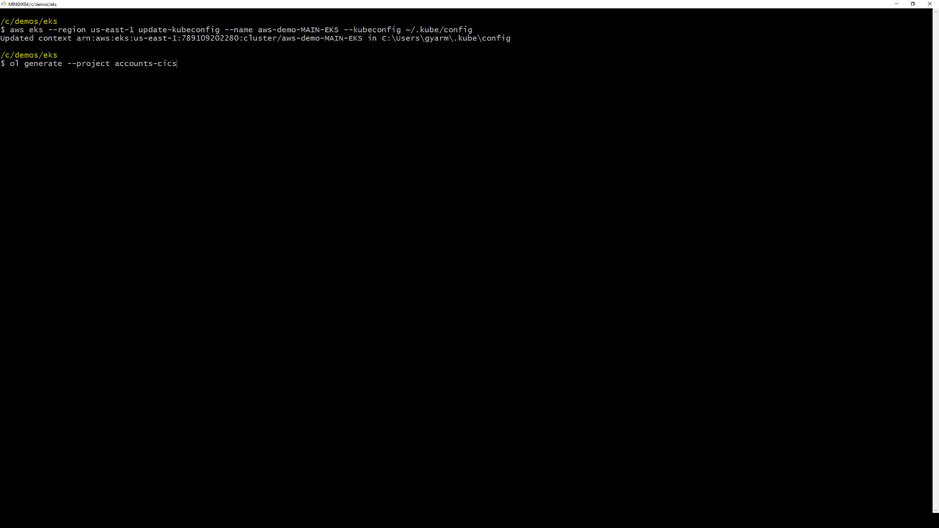
pyautogui.write('-microservice --generat')
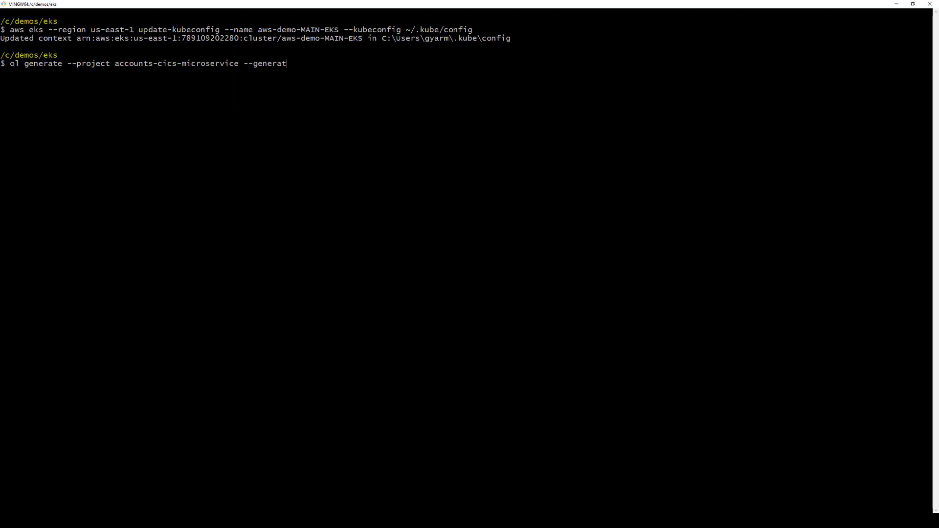
pyautogui.write('or spring-java-')
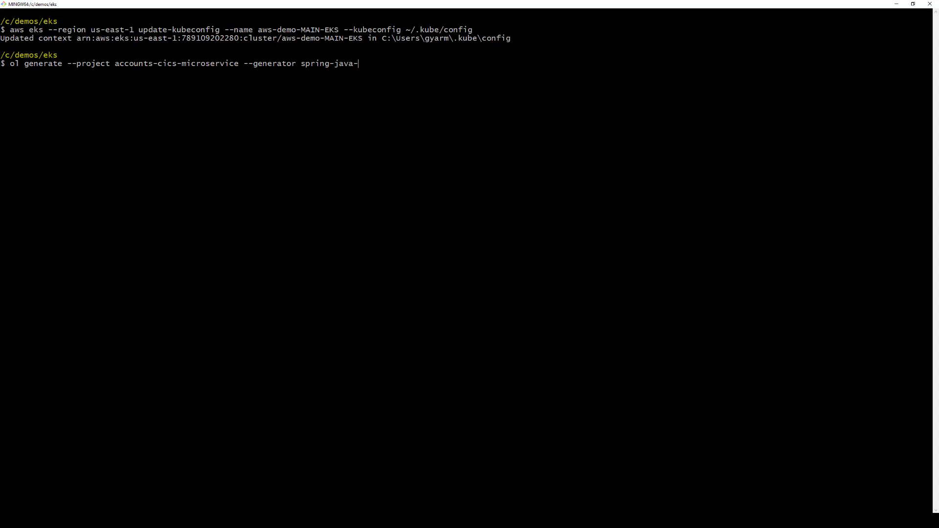
pyautogui.write('rest')
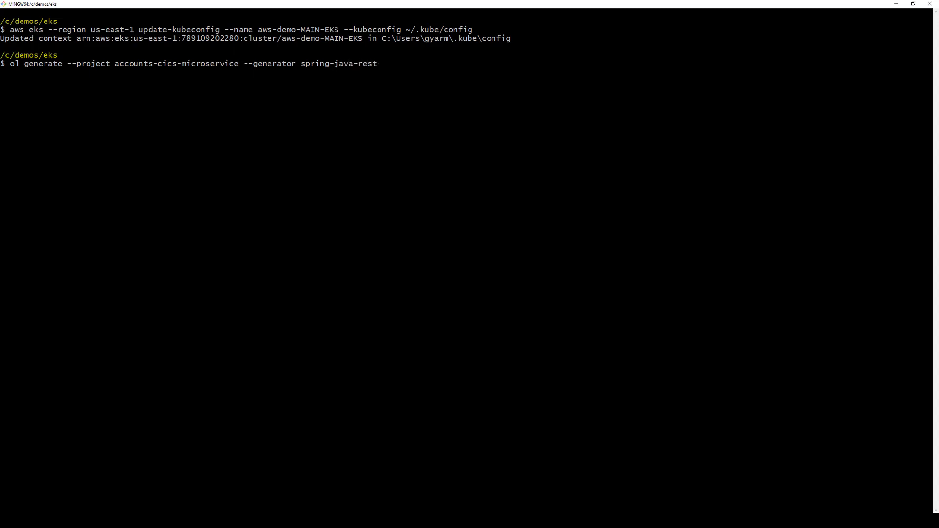
pyautogui.press('Return')
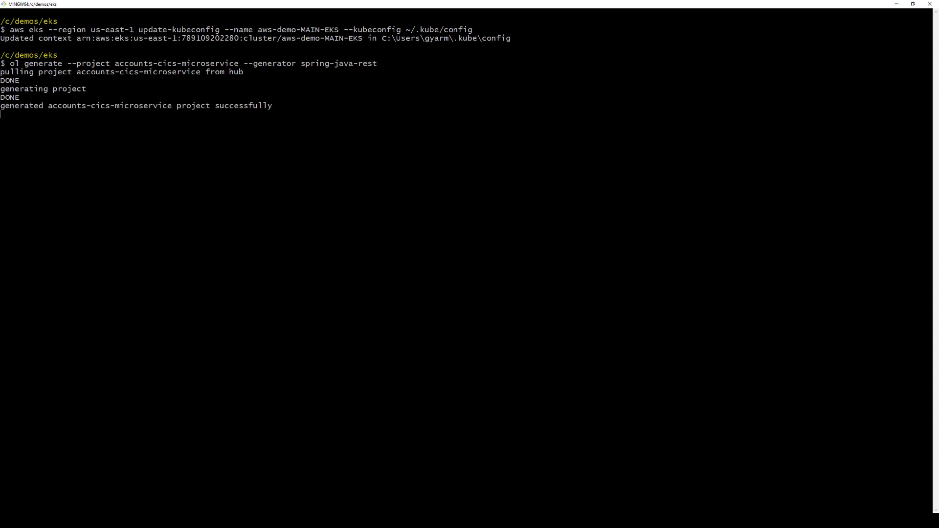
pyautogui.press('Return')
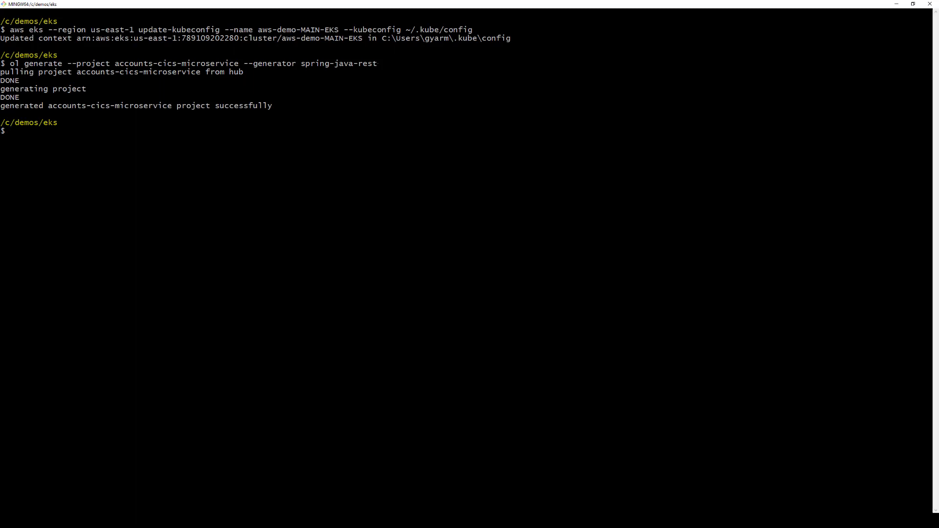
# - Move into accounts-cics-microservice/ and run gradle clean build successfully
pyautogui.write('cd accounts')
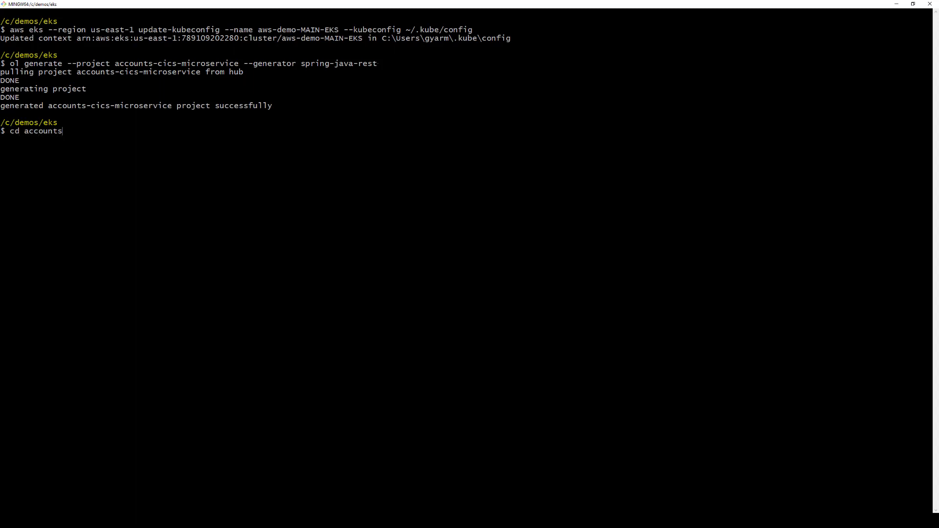
pyautogui.press('Return')
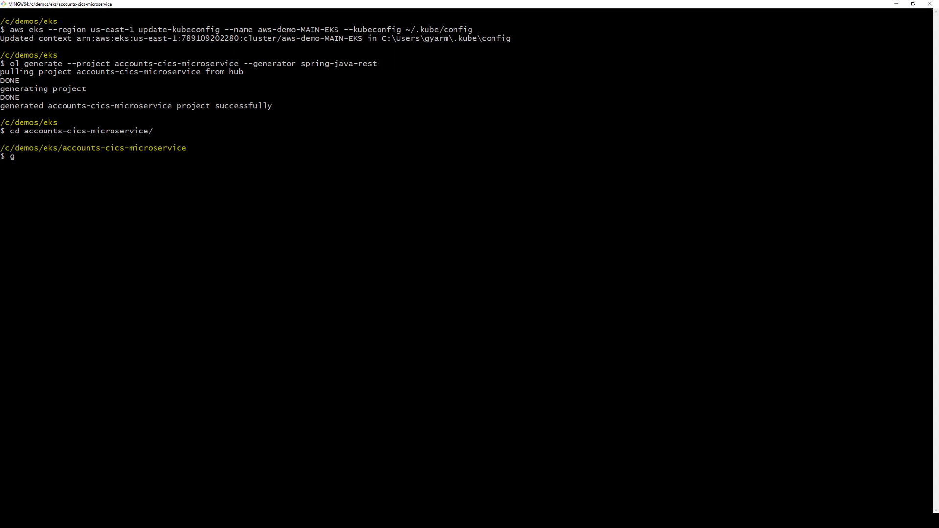
pyautogui.write('radle clean build')
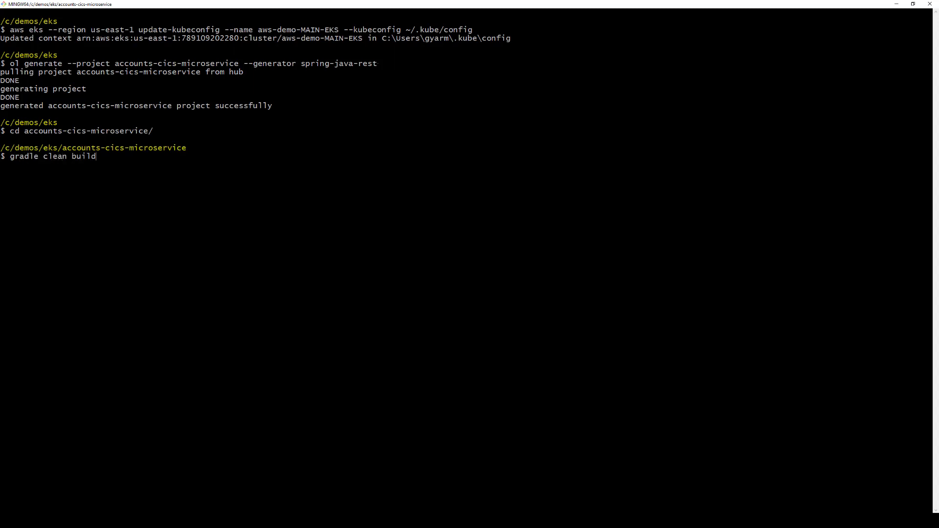
pyautogui.press('Return')
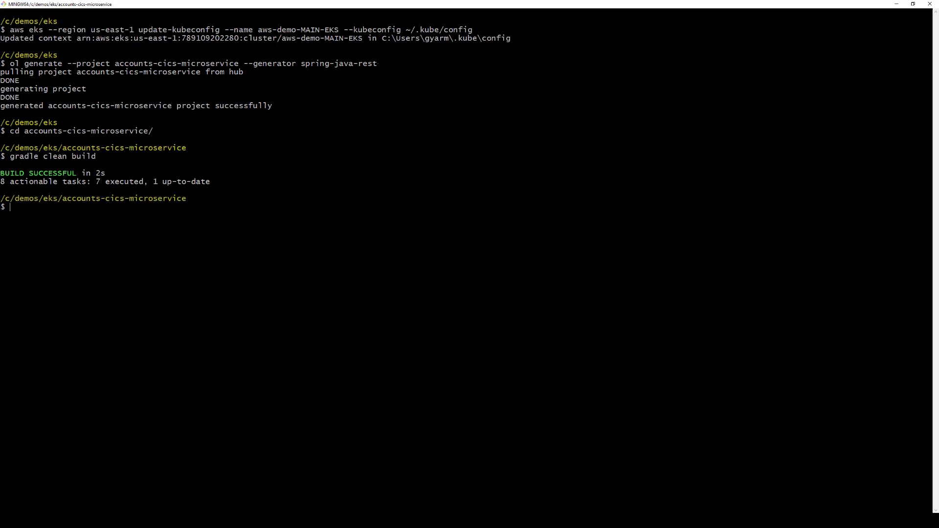
pyautogui.write('docker build --platform')
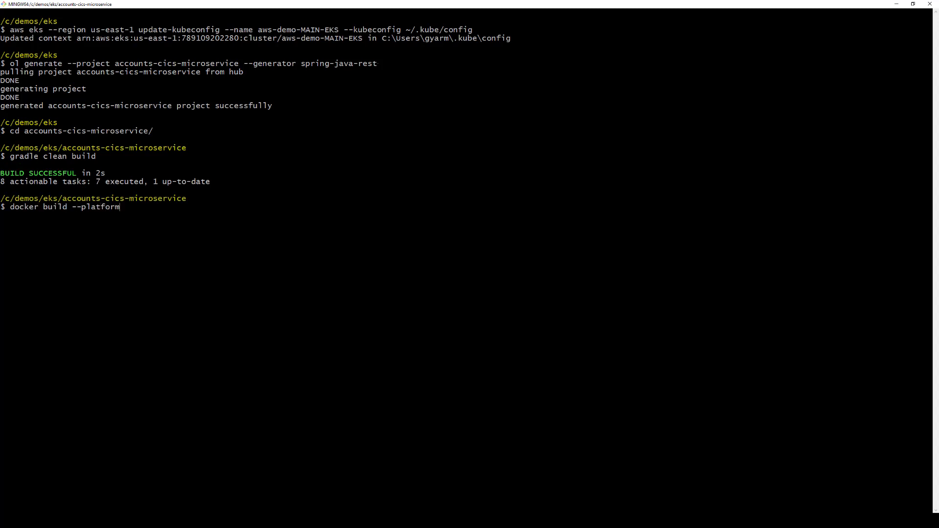
pyautogui.write('linux/amd64')
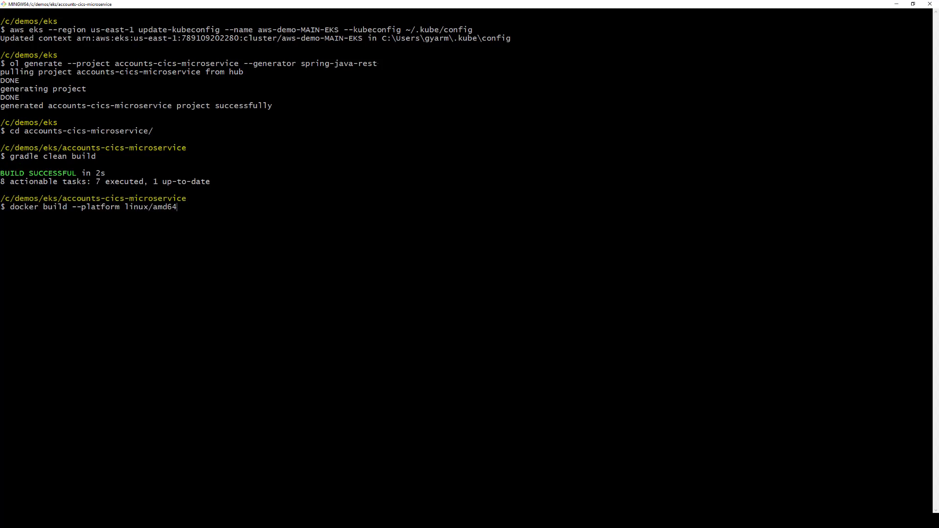
pyautogui.write('-t')
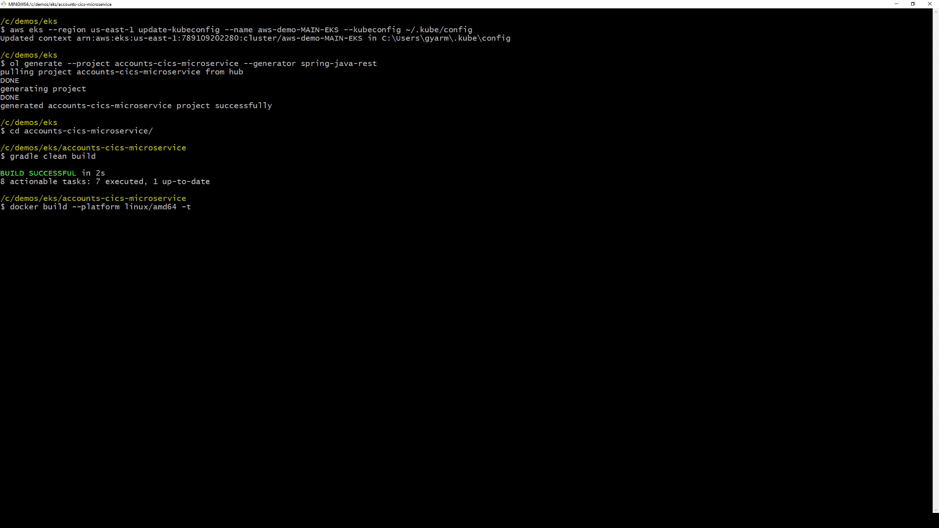
pyautogui.write('7891')
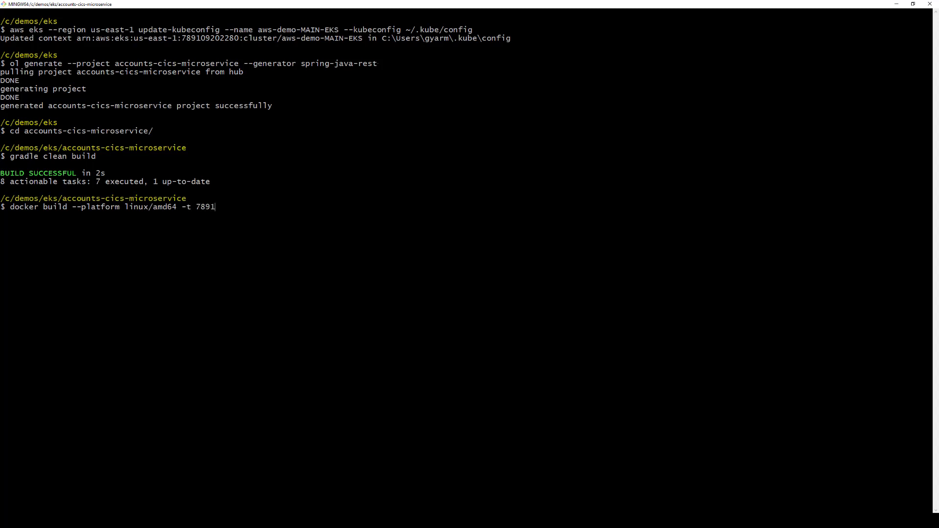
pyautogui.write('09202280.')
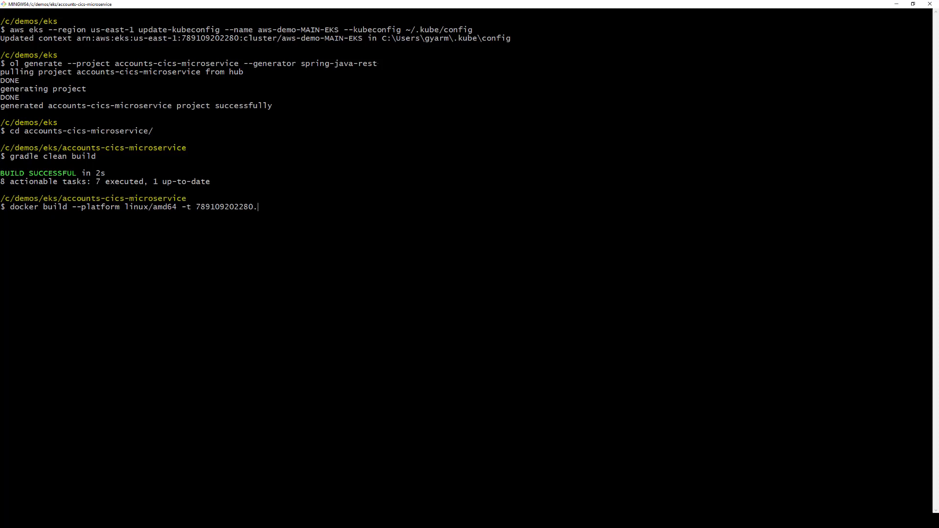
pyautogui.write('.dkr.ecr.us-e')
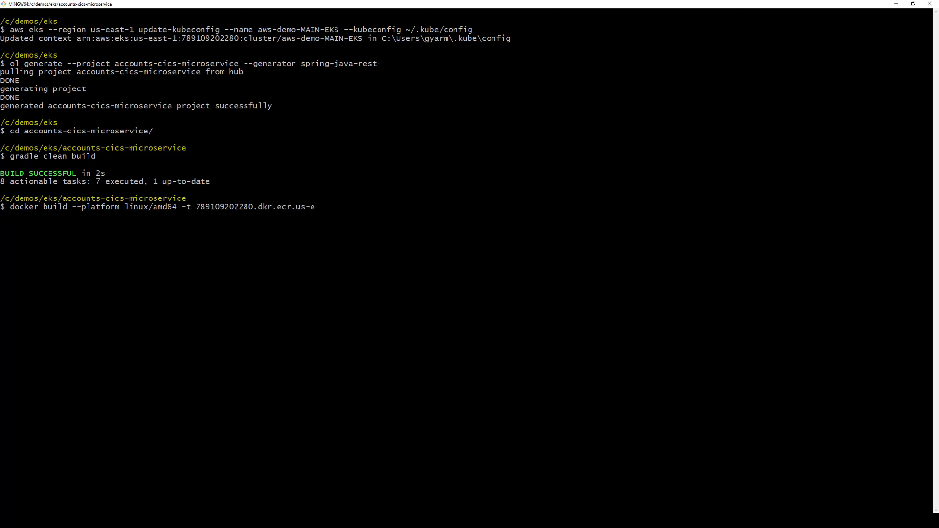
pyautogui.write('ast-1.amazonaws.com')
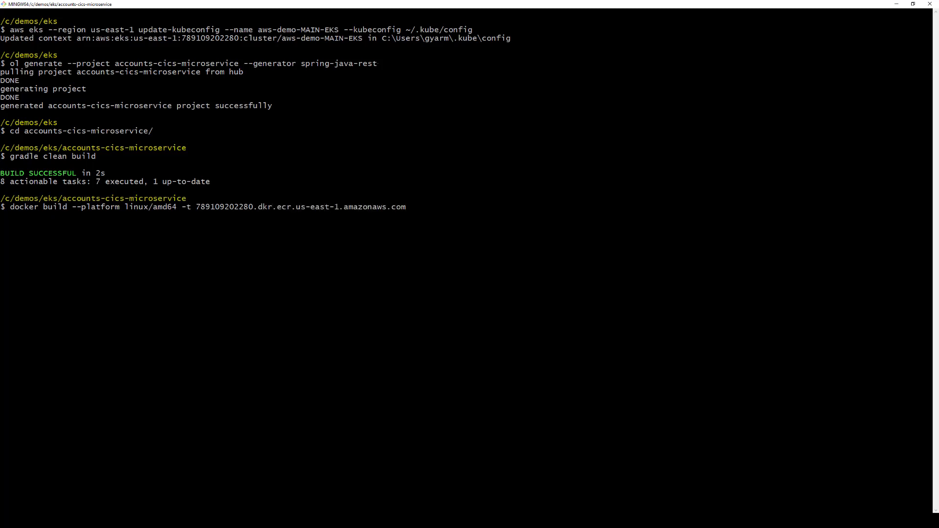
pyautogui.write('/accounts-cics-microservic')
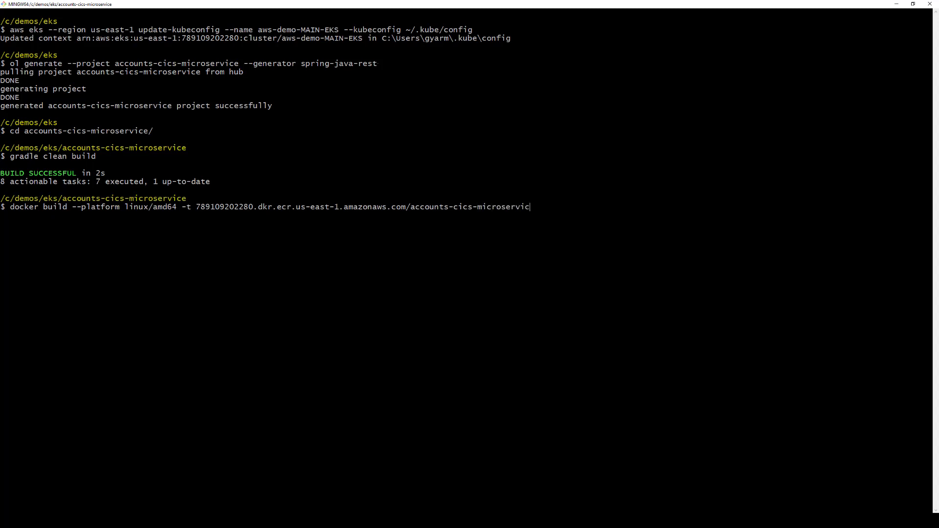
pyautogui.write('-demo .')
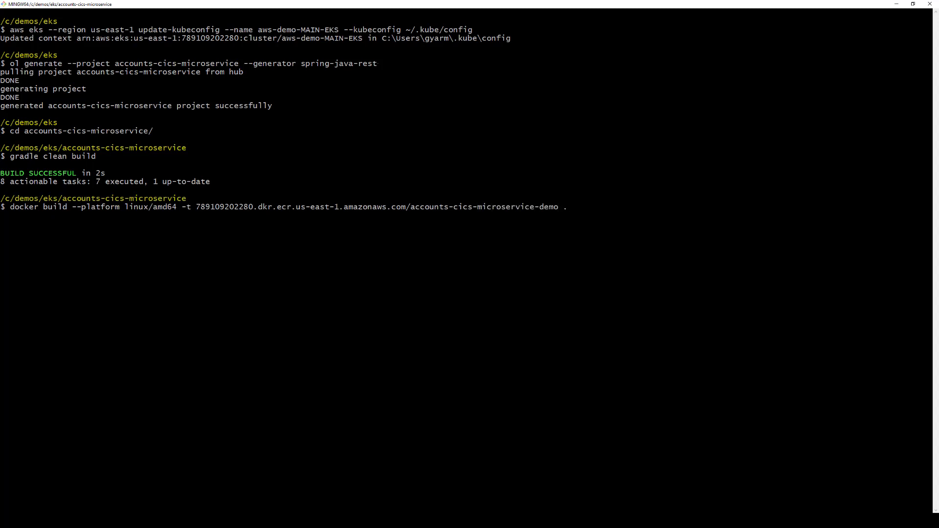
pyautogui.press('Return')
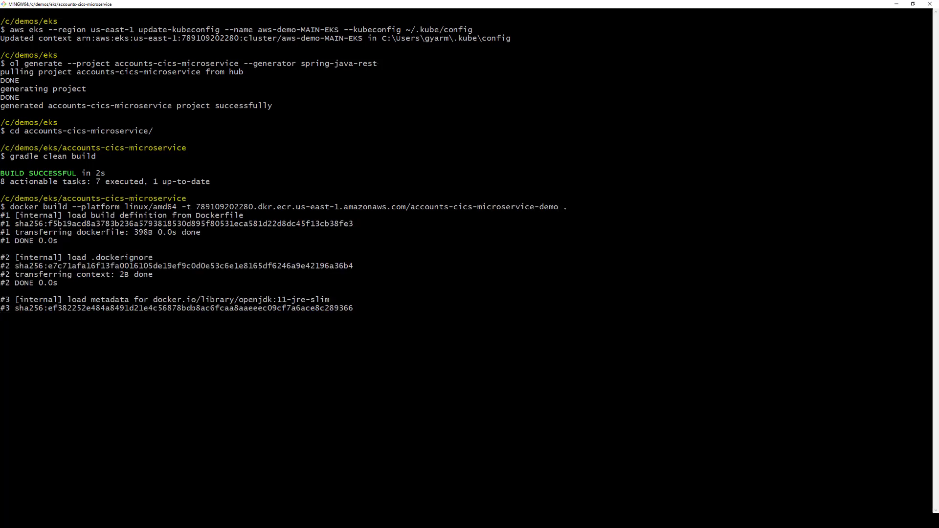
pyautogui.scroll(-3)
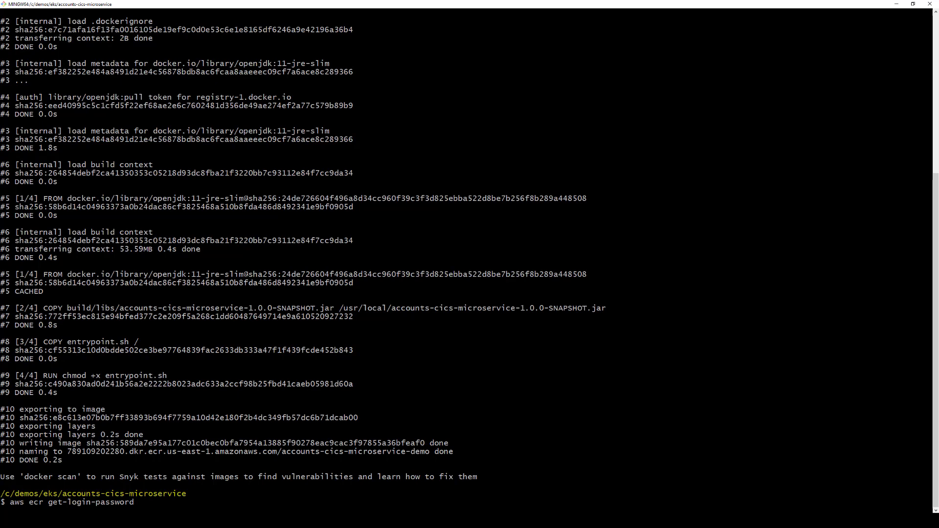
pyautogui.write('--region "us-east-1" | docker')
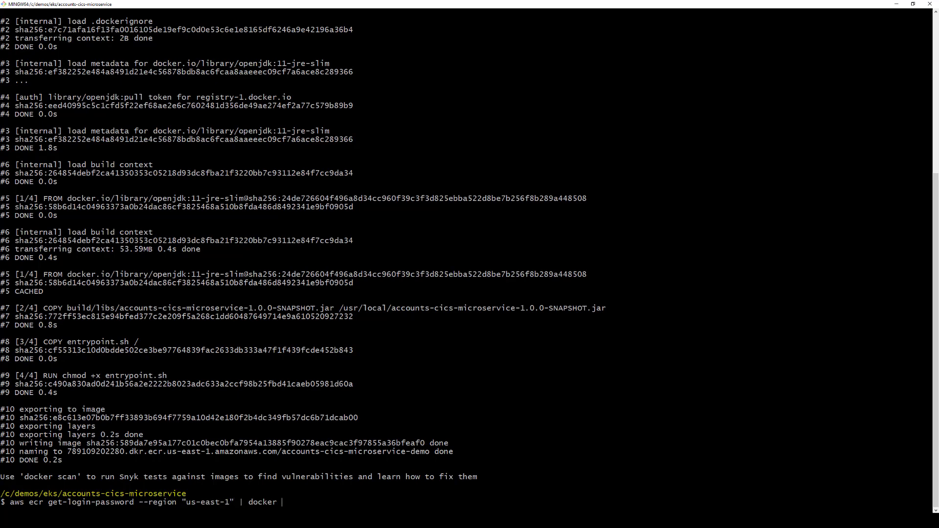
pyautogui.write('login --username AWS')
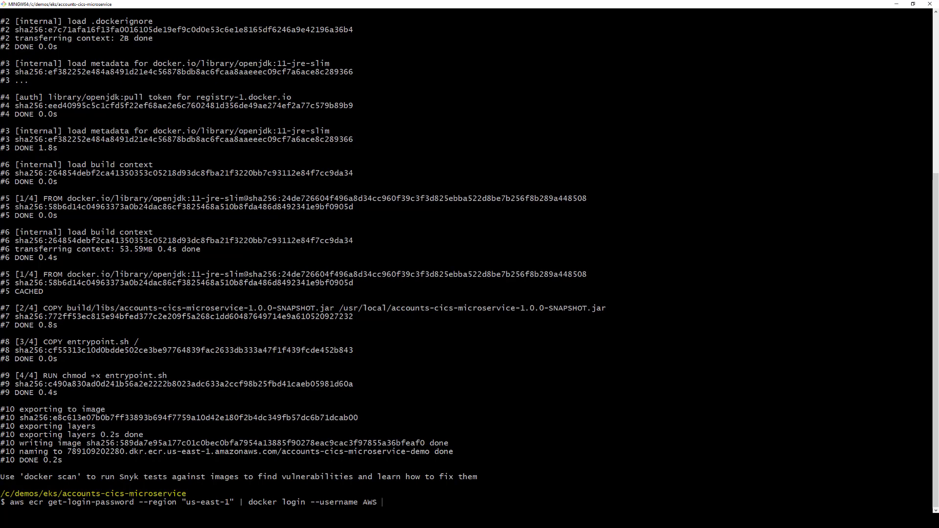
pyautogui.write('--password-stdin')
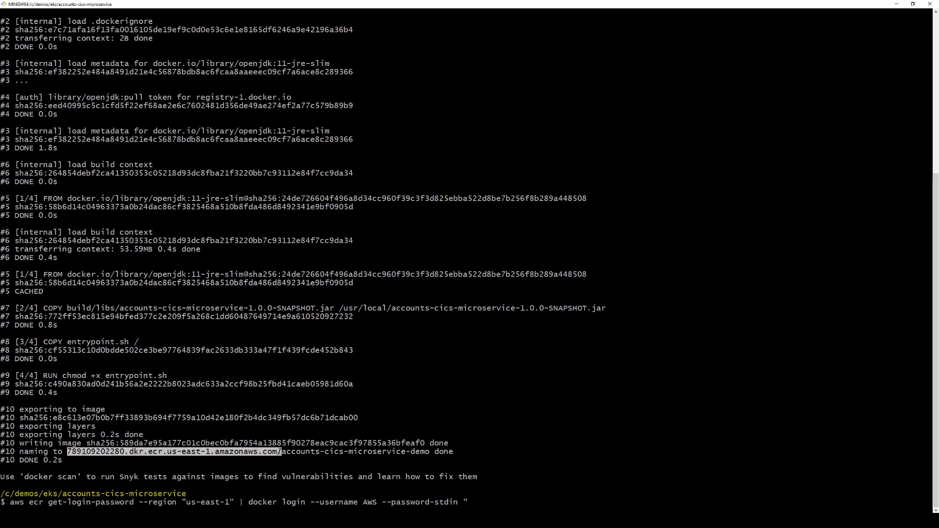
pyautogui.write('789109202280.dkr.ecr.us-east-1.amazonaws.com')
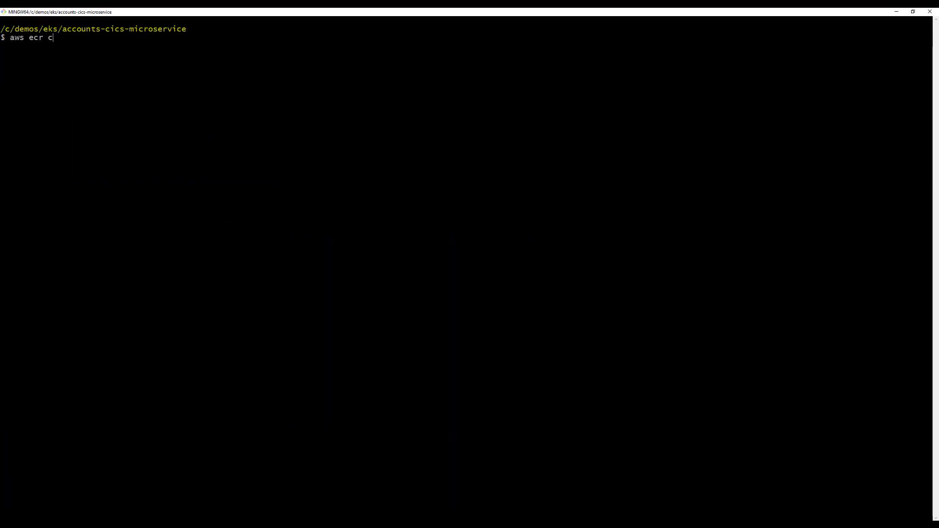
# - Run aws ecr create-repository for accounts-cics-microservice-demo in us-east-1 with --no-cli-pager
pyautogui.write('reate-repository --repo')
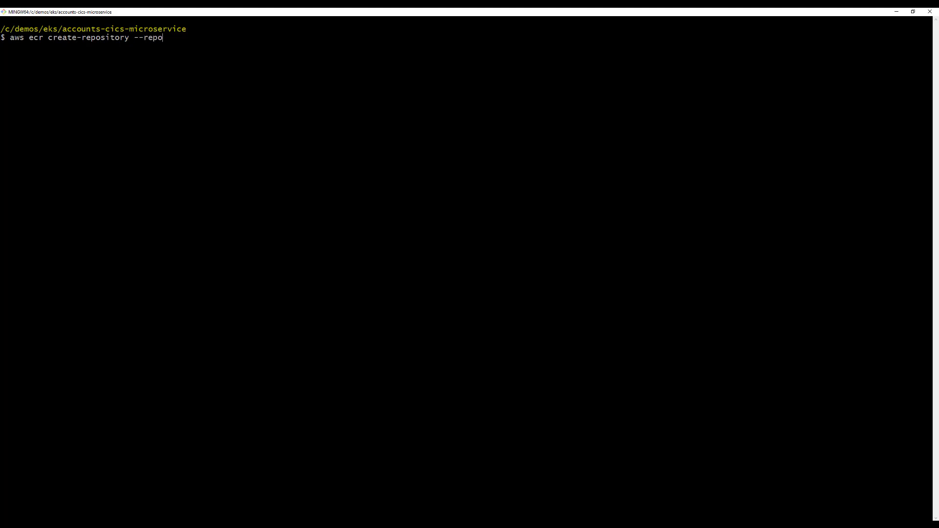
pyautogui.write('sitory-name --region us')
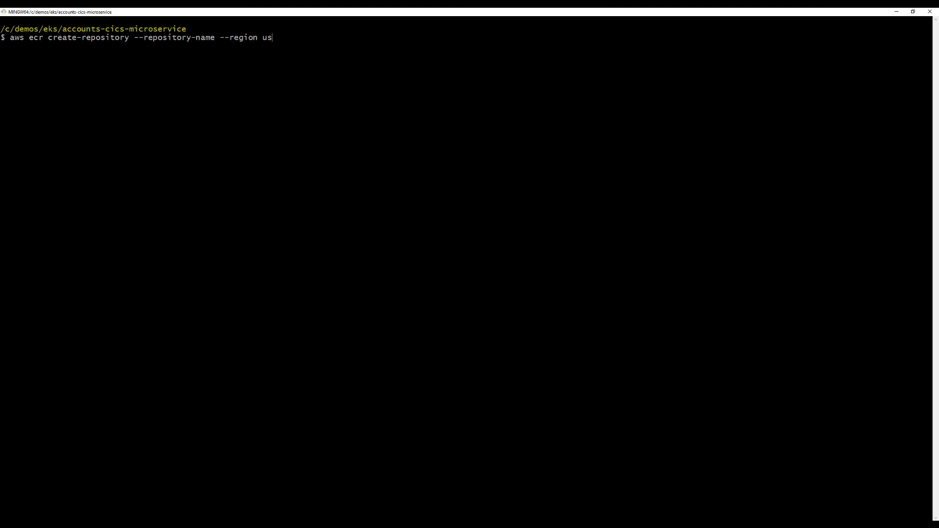
pyautogui.write('-east-1 accounts-cics')
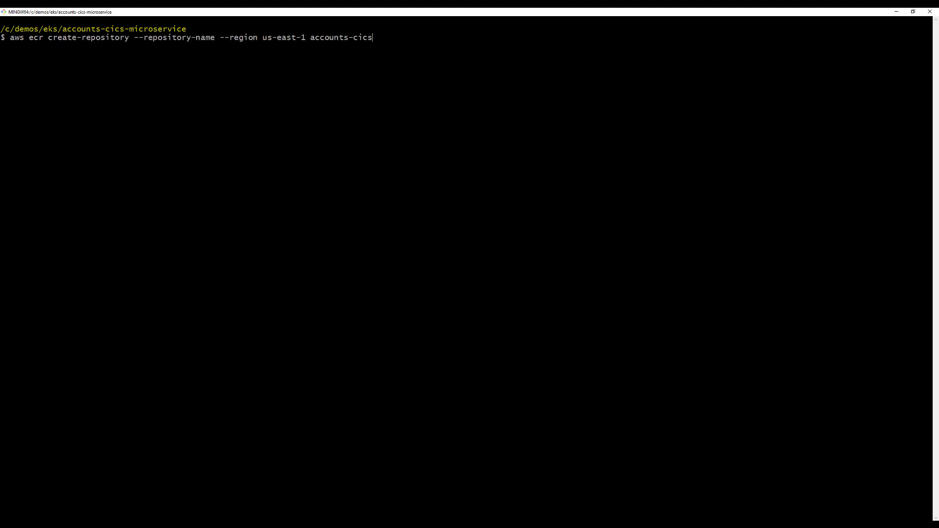
pyautogui.write('-microservice-demo --')
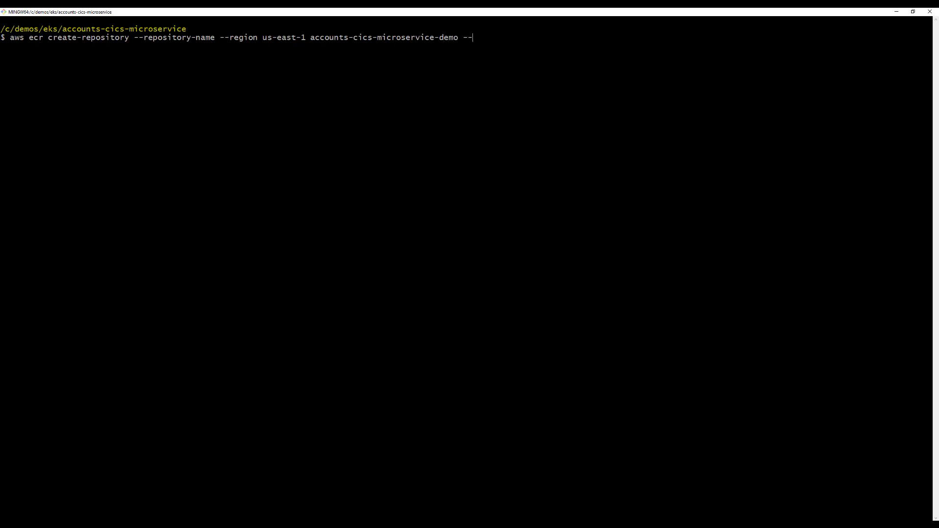
pyautogui.write('no-')
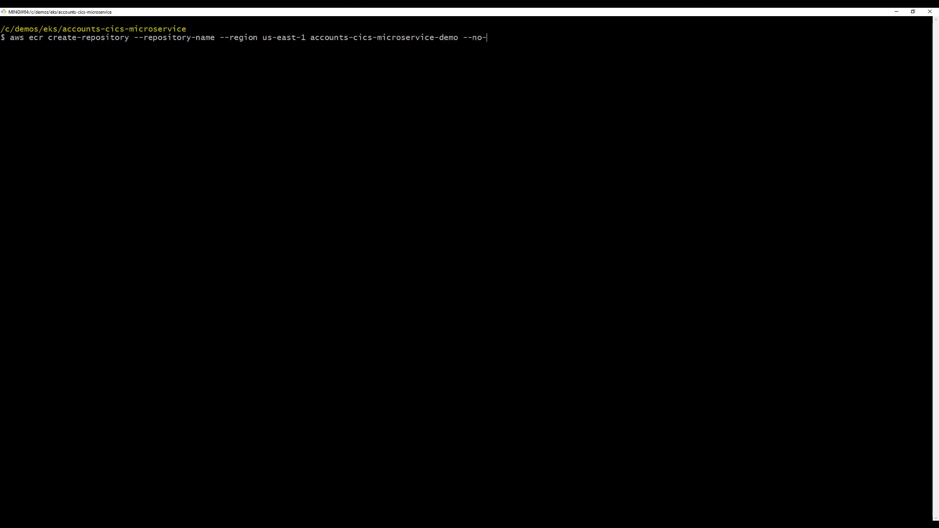
pyautogui.press('Return')
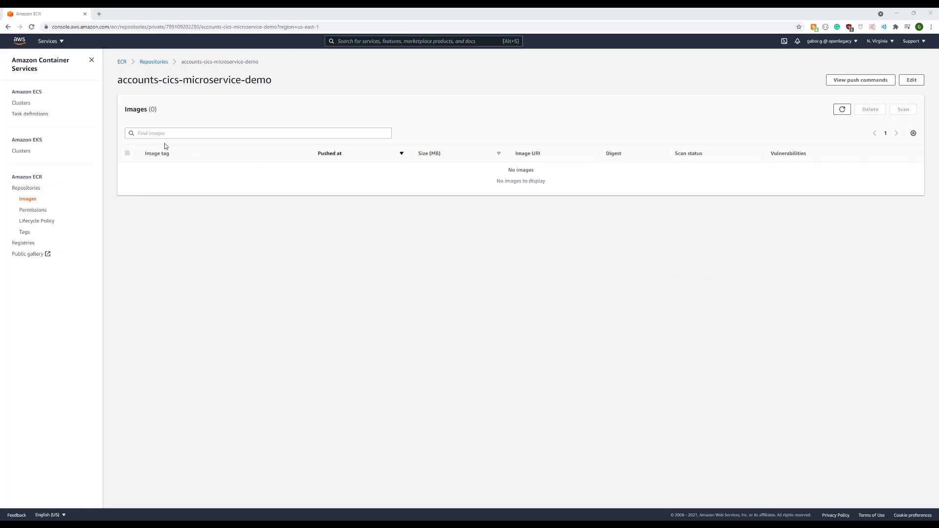
pyautogui.moveTo(695, 218)
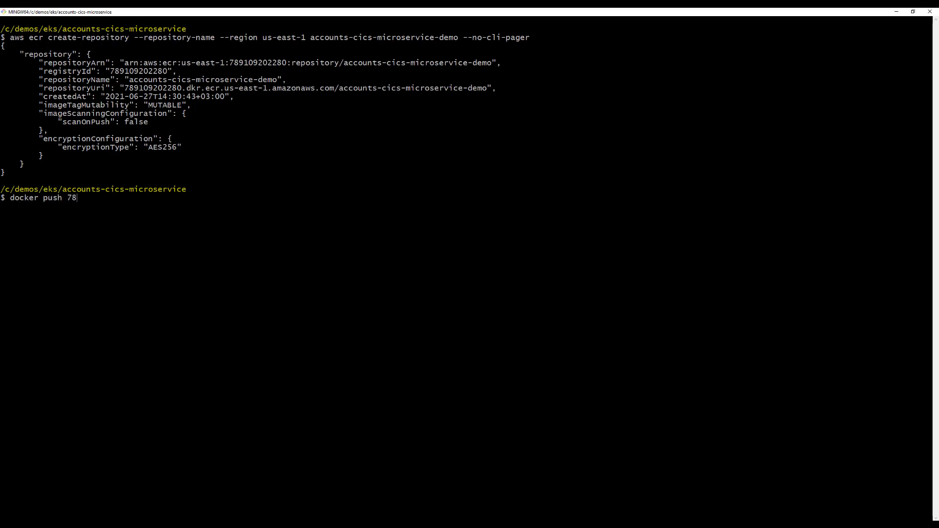
# - Docker push 789109202280.dkr.ecr.us-east-1.amazonaws.com/accounts-cics-microservice-demo to ECR
pyautogui.write('91092')
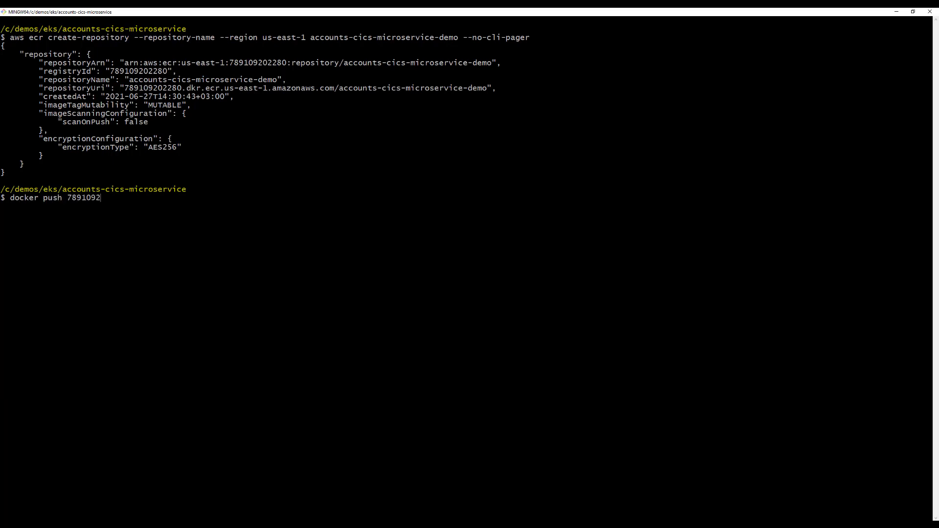
pyautogui.write('02280.dkr.ecr.us-east')
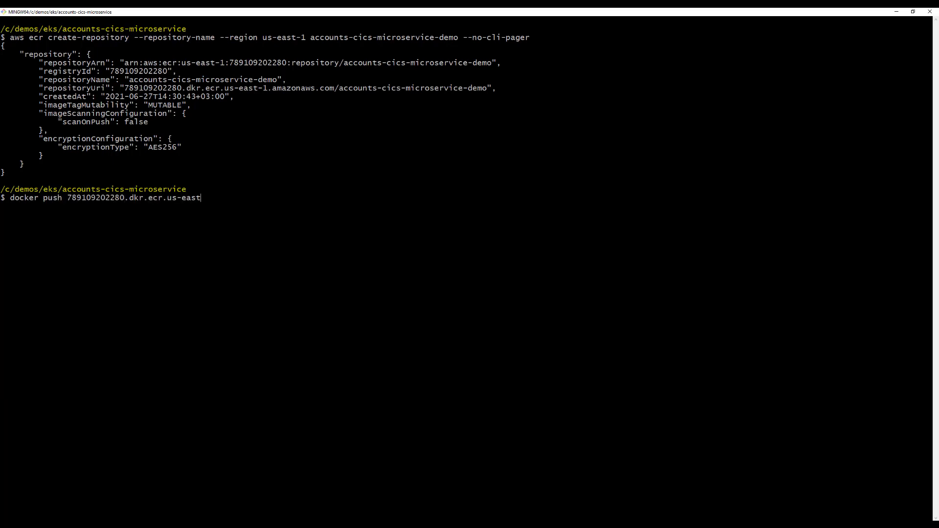
pyautogui.write('-1.amazonaws.com')
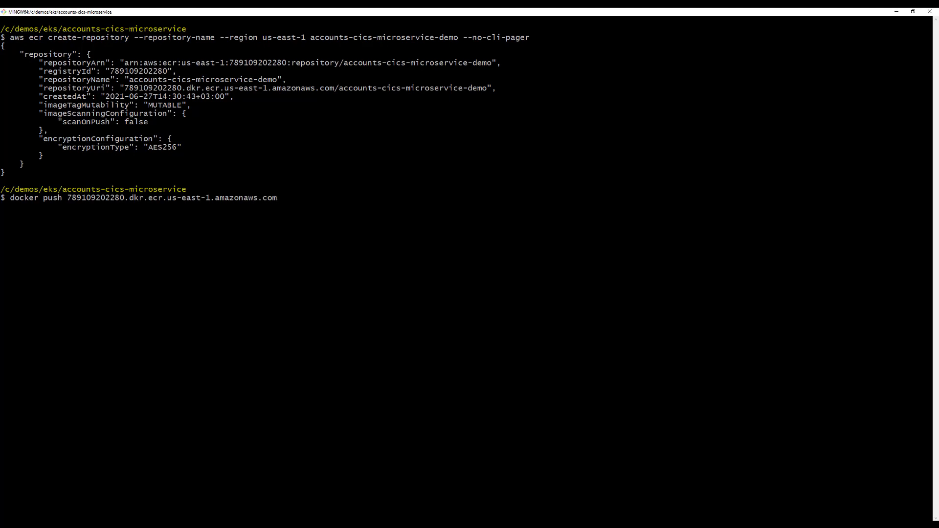
pyautogui.write('/accounts-cics-mi')
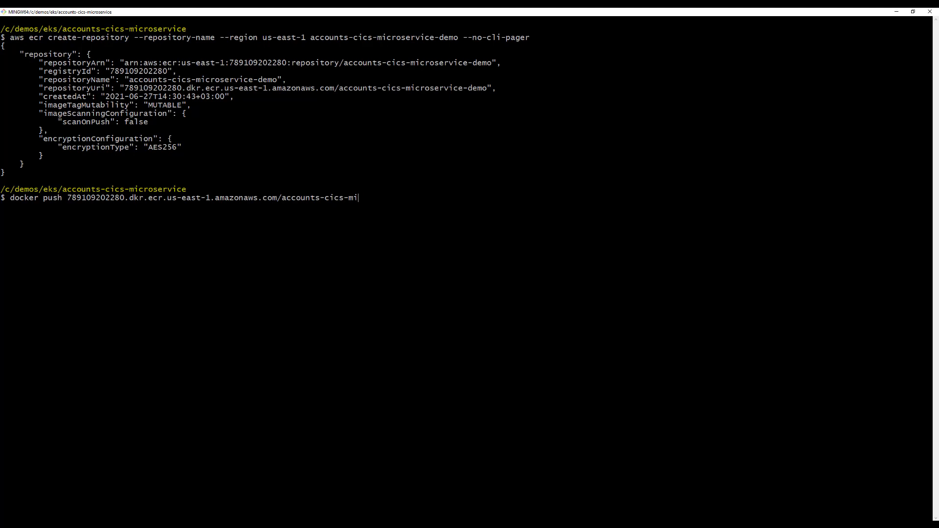
pyautogui.press('Return')
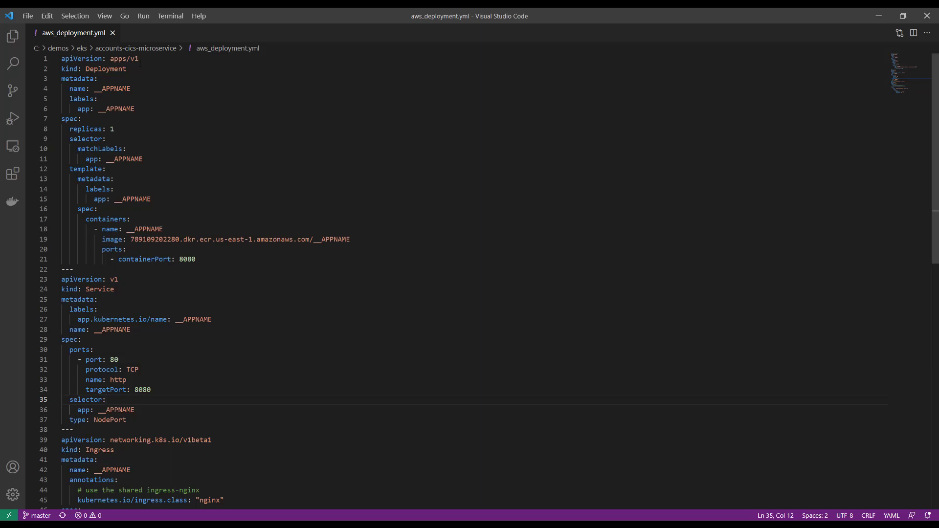
# - Find __APPNAME in aws_deployment.yml and replace all occurrences with accounts-cics-microservice-demo
pyautogui.click(115, 189)
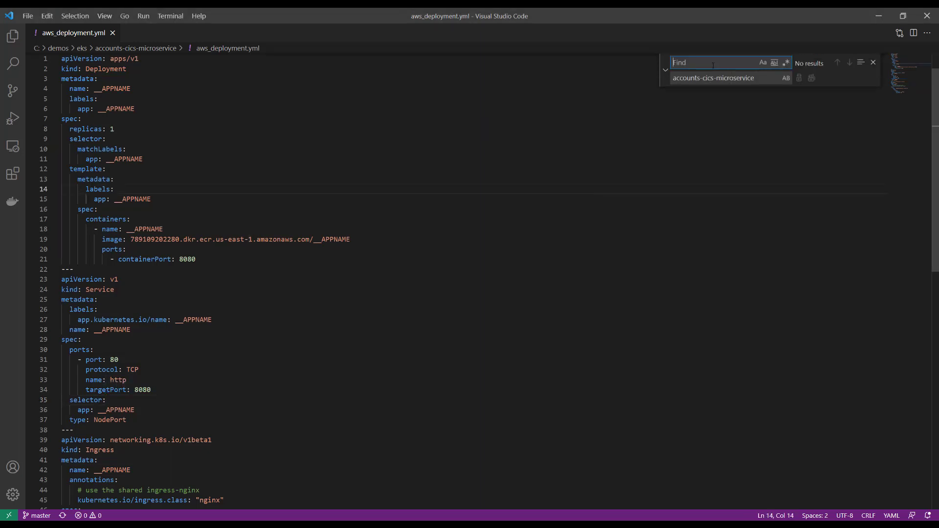
pyautogui.write('__APPNAME')
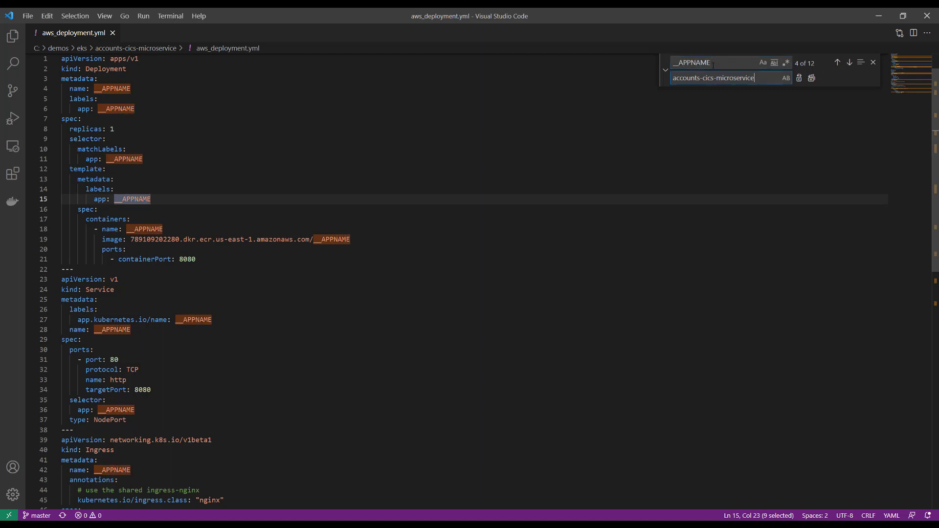
pyautogui.write('-demo')
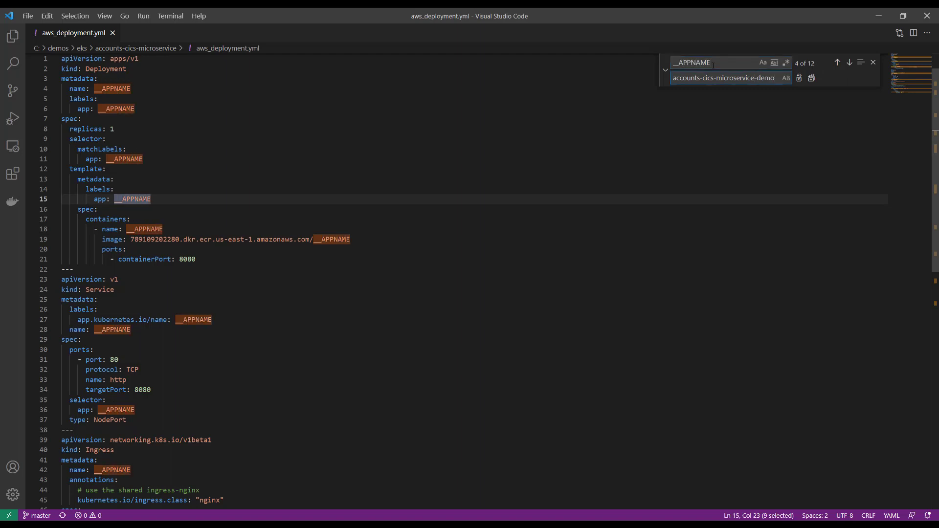
pyautogui.click(799, 79)
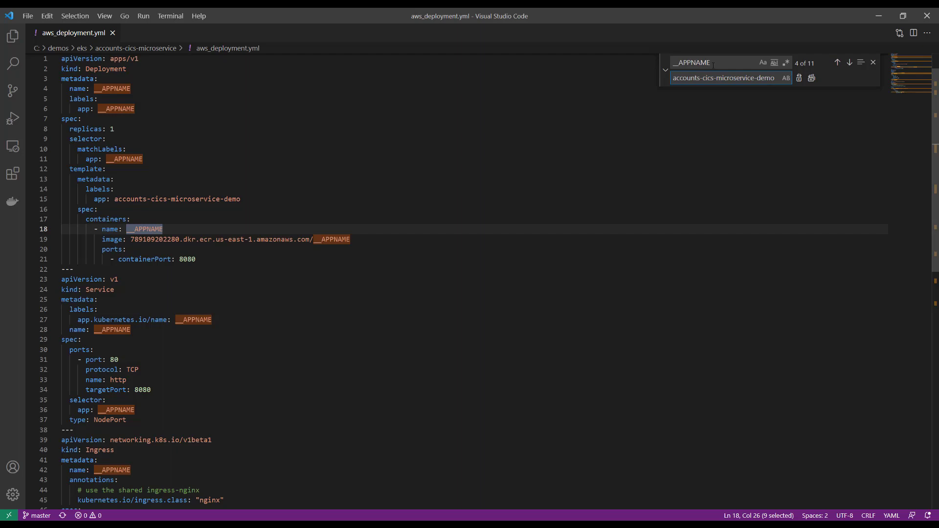
pyautogui.click(812, 78)
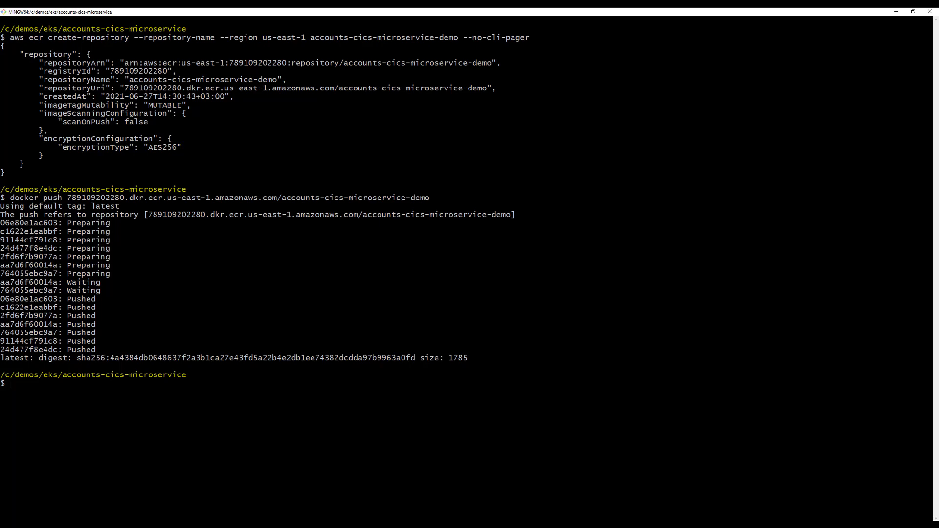
# - Deploy the microservice with kubectl apply -f aws_deployment.yml
pyautogui.write('kubectl')
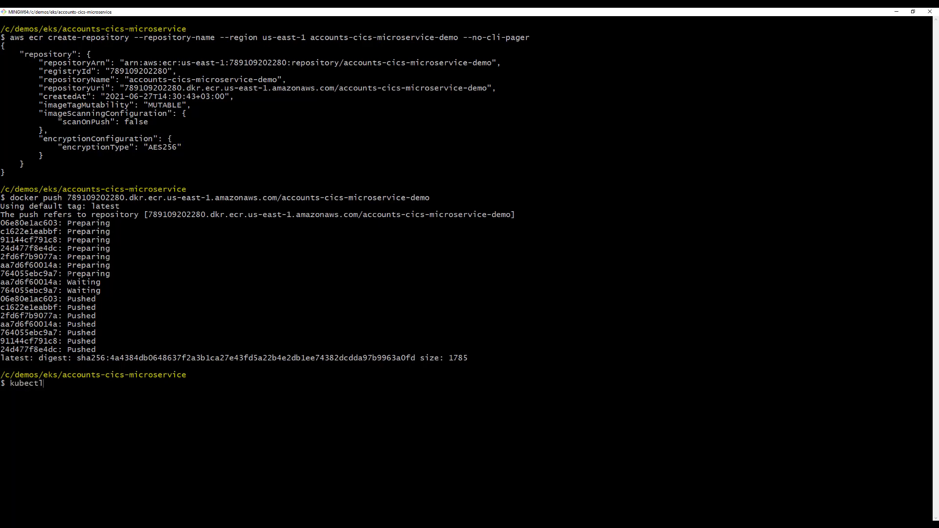
pyautogui.write('apply')
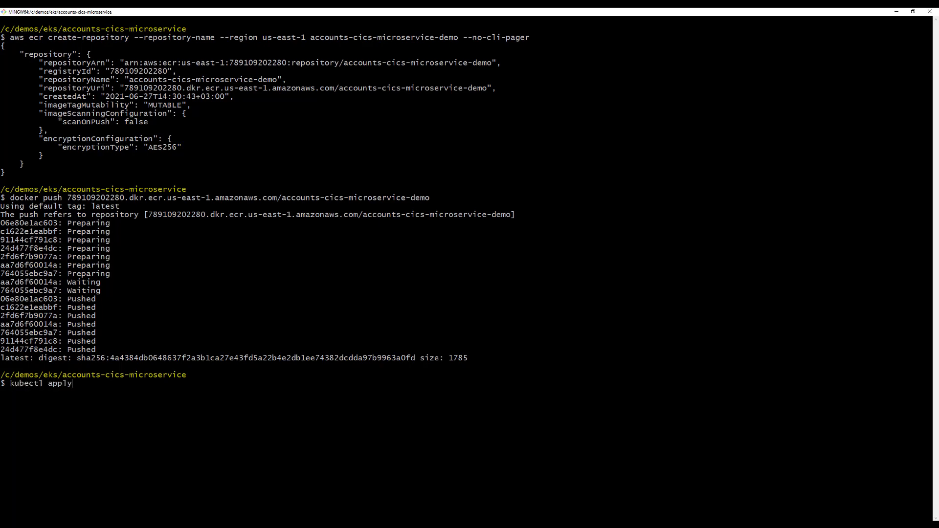
pyautogui.write('-f')
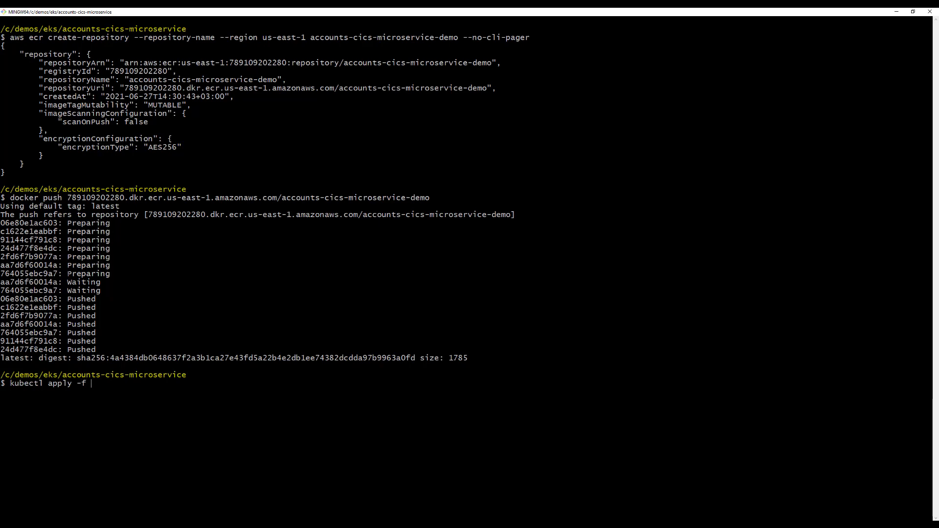
pyautogui.write('aws_deployment.yml')
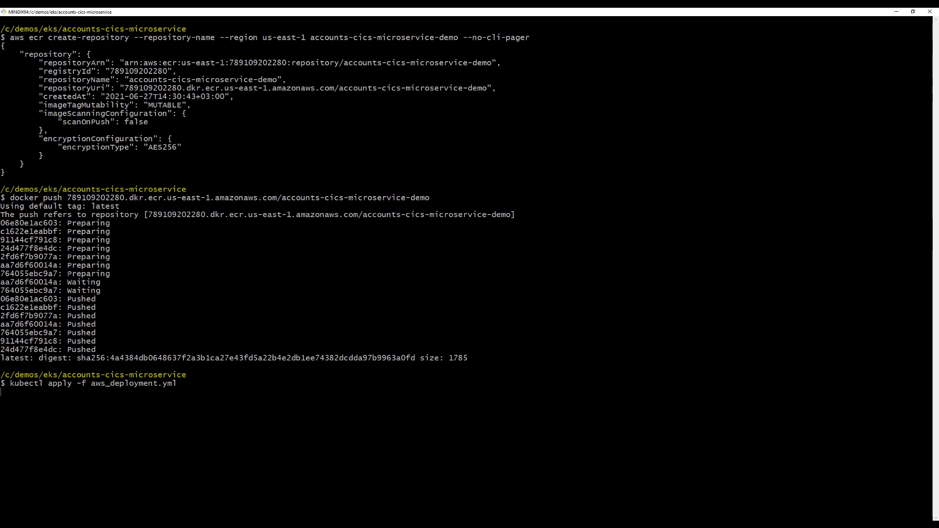
pyautogui.press('Return')
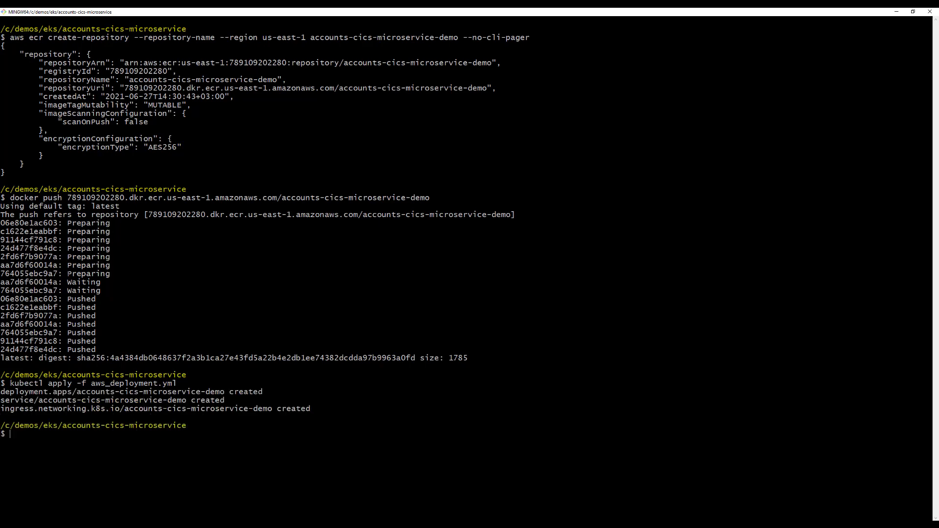
# - List the accounts-cics-microservice-demo ingress host with kubectl get ingress, then start chrome
pyautogui.write('kubectl get ingress | grep "accounts-cic')
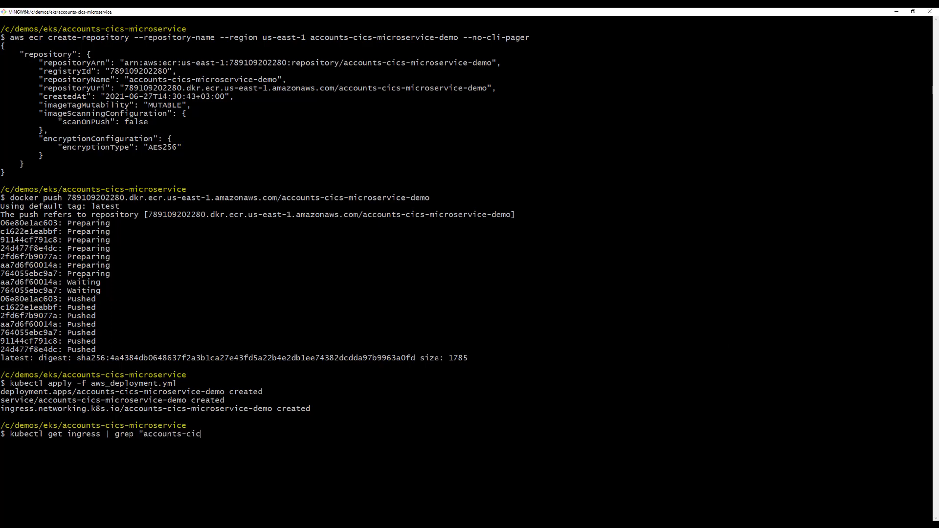
pyautogui.press('Return')
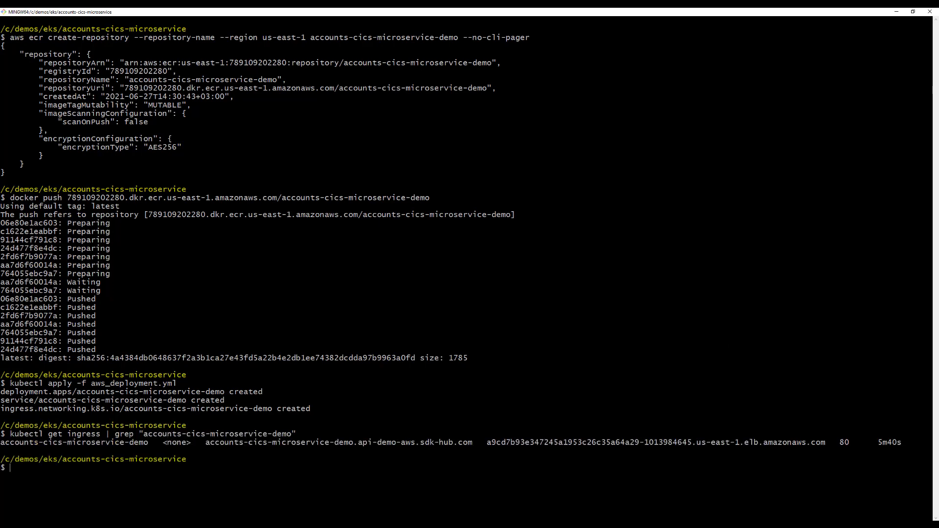
pyautogui.write('start chrome')
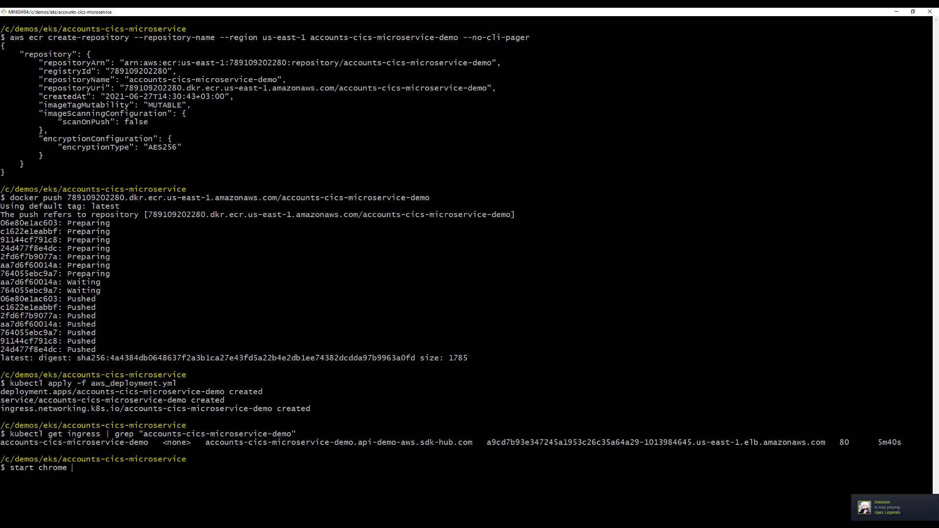
pyautogui.press('Return')
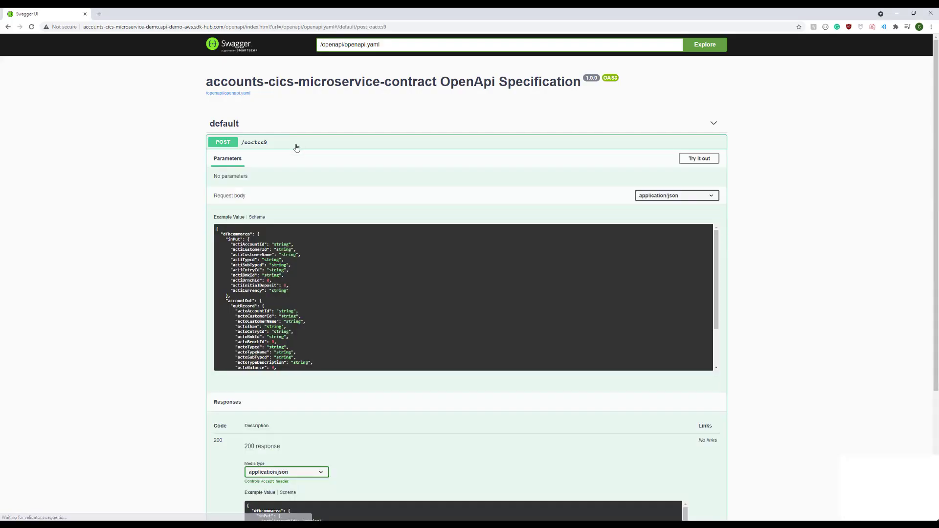
# - Insert a test account via POST /oactcs9 with the pasted request body, getting 200 SUCCESSFUL INSERT
pyautogui.click(699, 159)
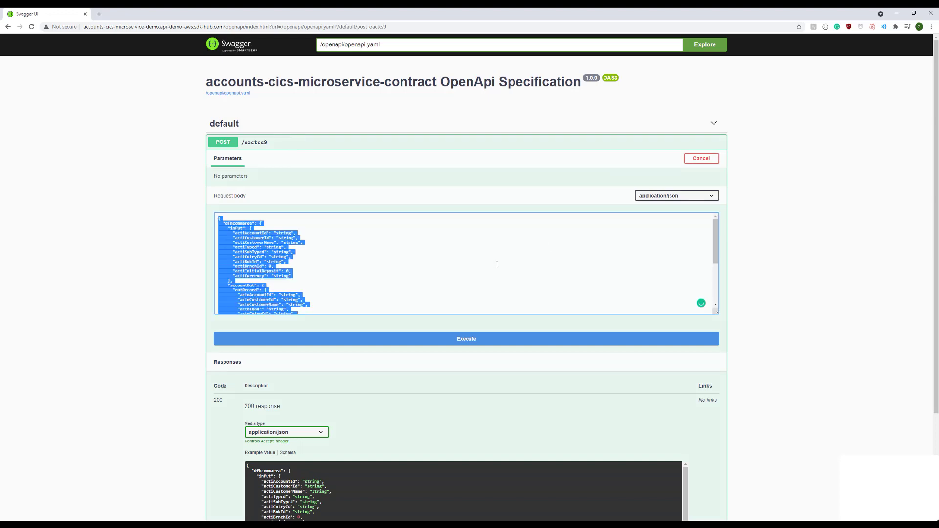
pyautogui.click(466, 339)
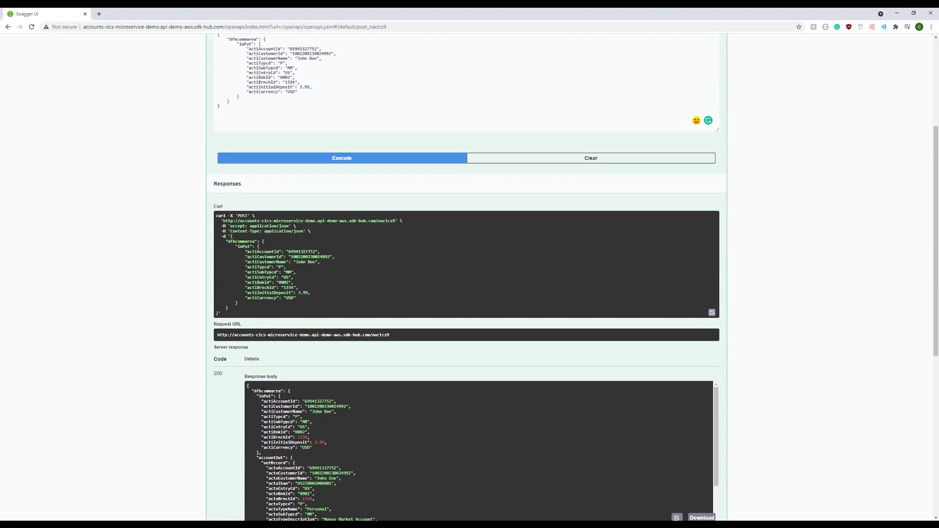
pyautogui.scroll(-3)
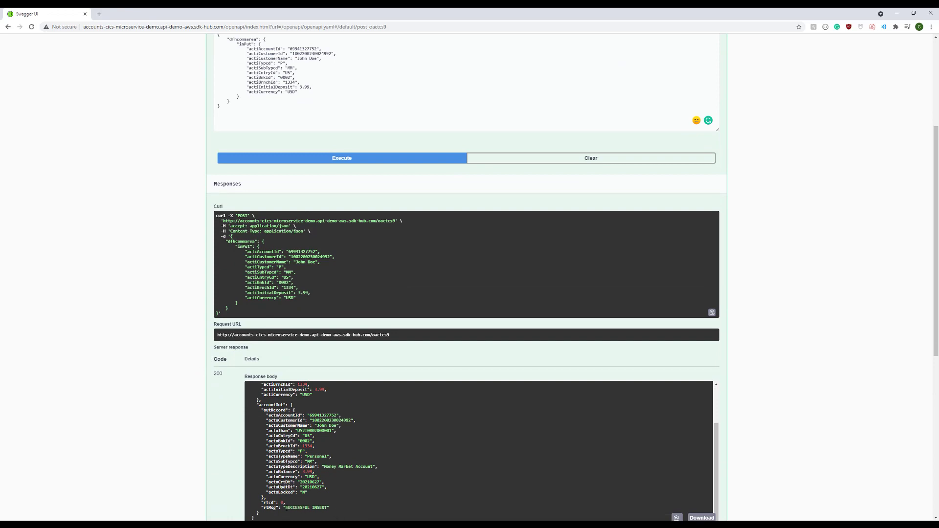
pyautogui.scroll(-3)
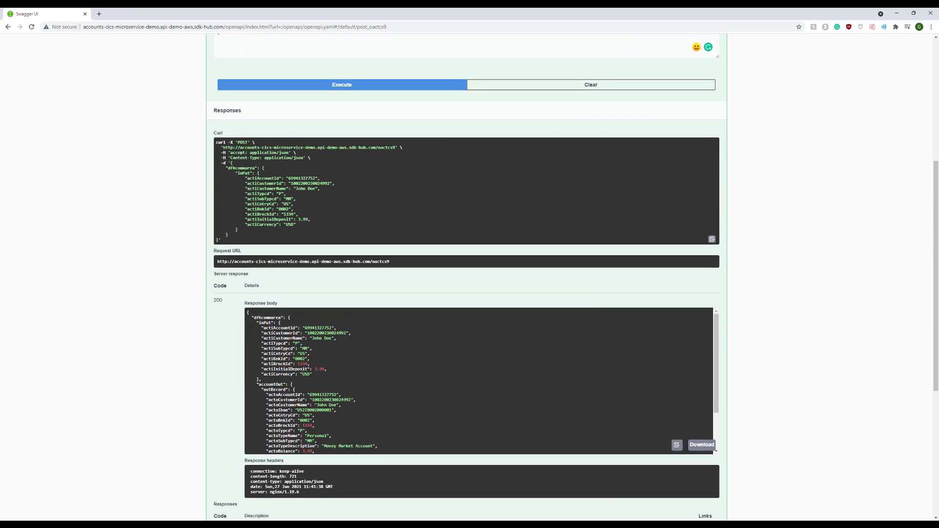
pyautogui.scroll(3)
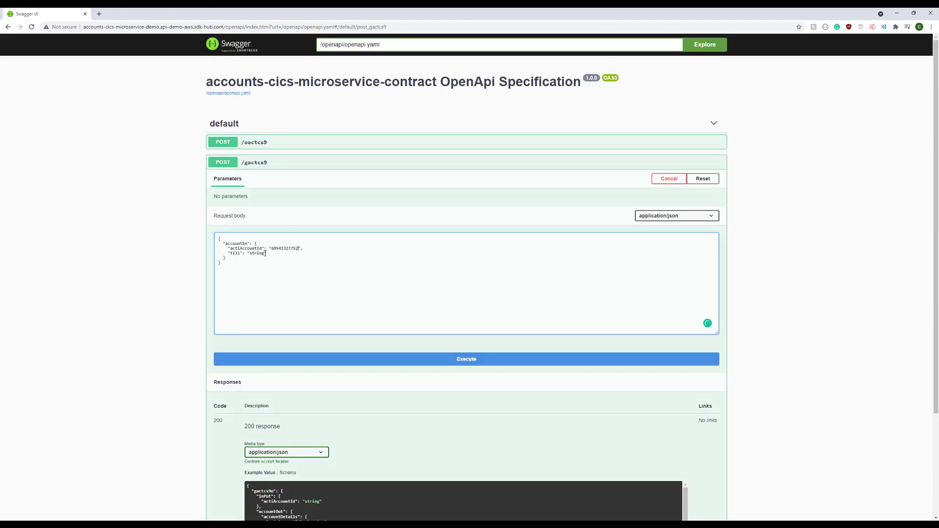
# - Fetch the account back via POST /gactcs9 with its account id, getting 200 SUCCESSFUL GET
pyautogui.click(466, 359)
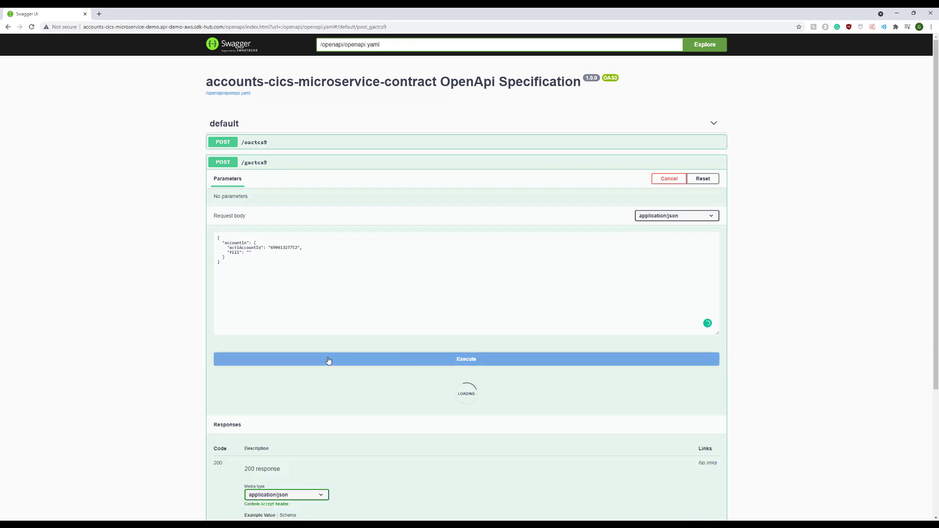
pyautogui.click(466, 359)
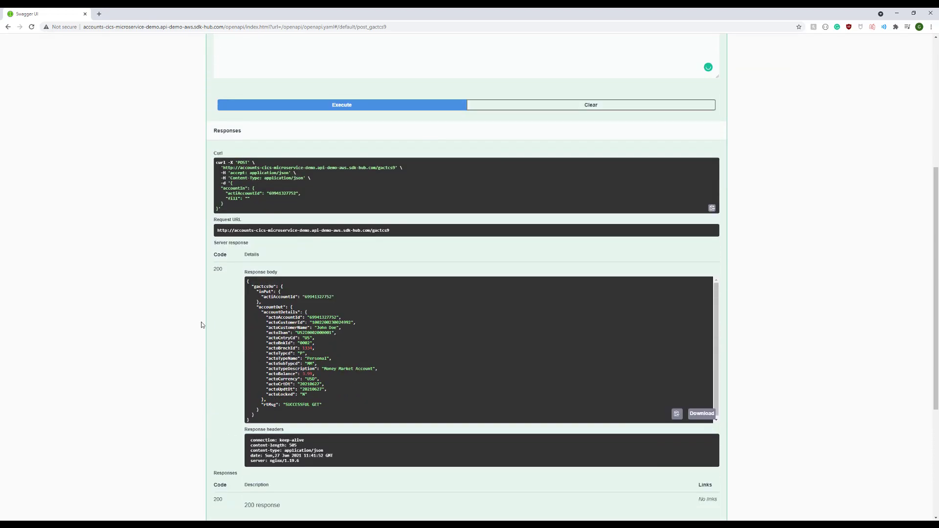
pyautogui.moveTo(741, 334)
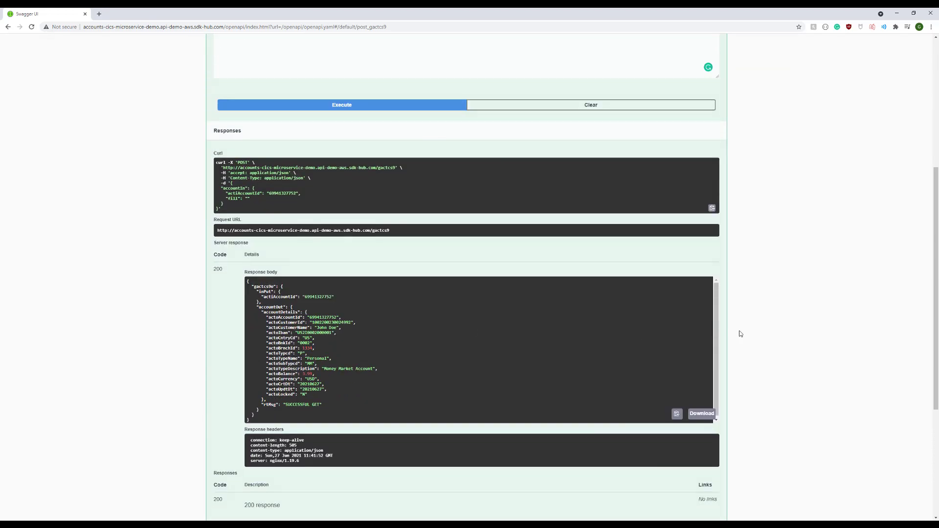